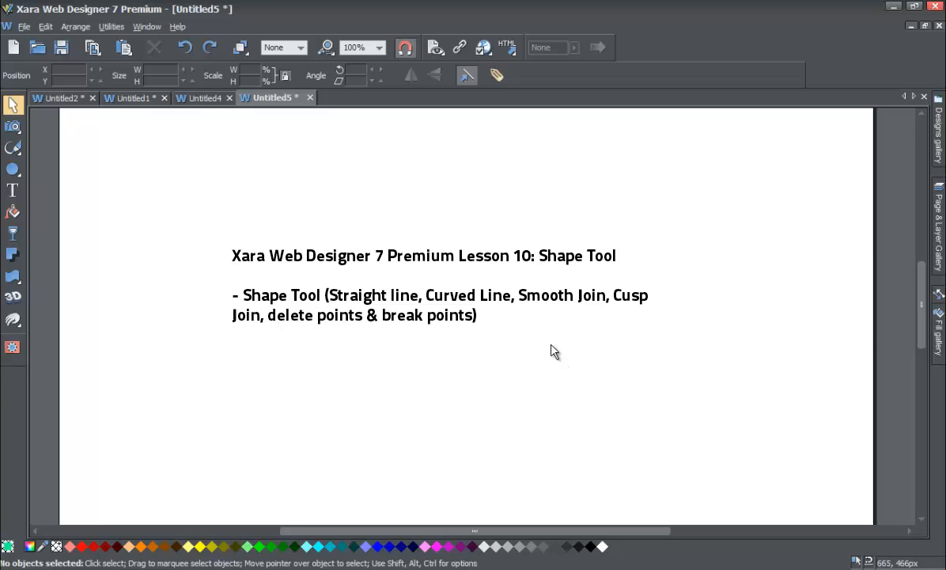
mouse_move(554, 351)
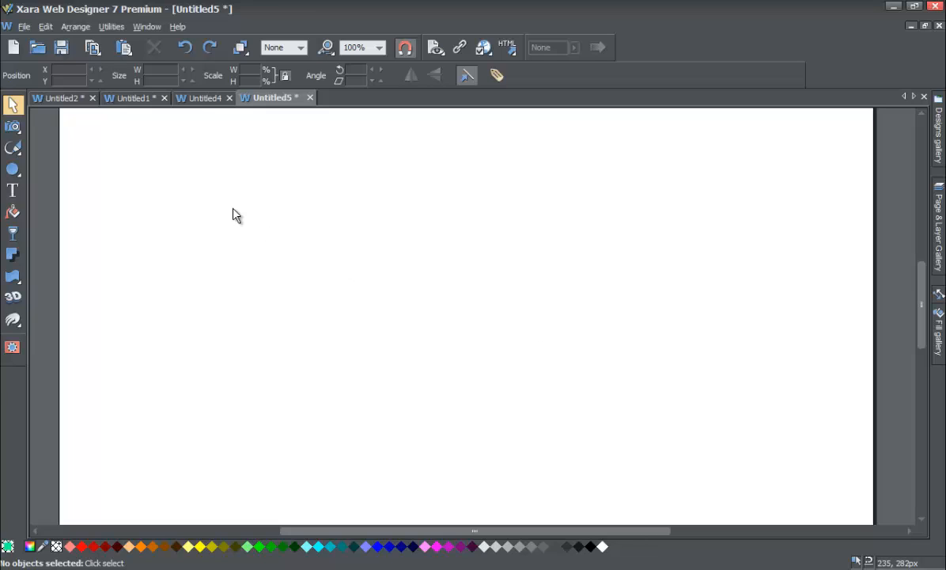
mouse_move(44, 163)
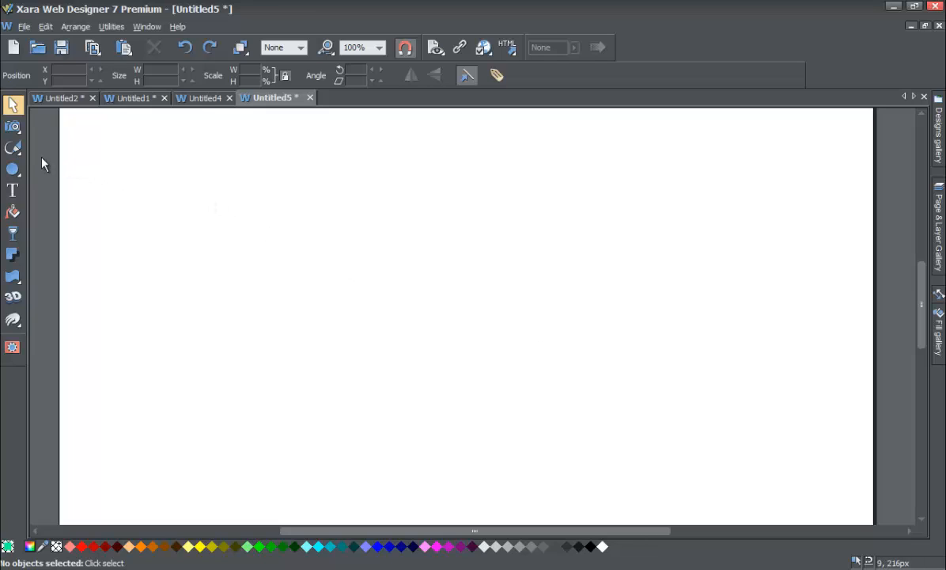
Step: Choose the Shape Tool from the Freehand tool flyout on the toolbar
click(12, 149)
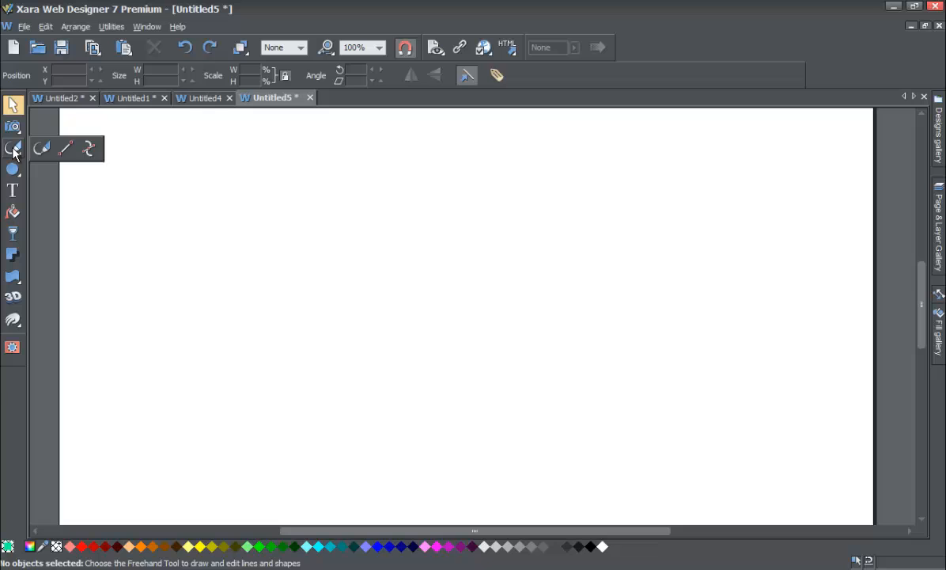
mouse_move(88, 150)
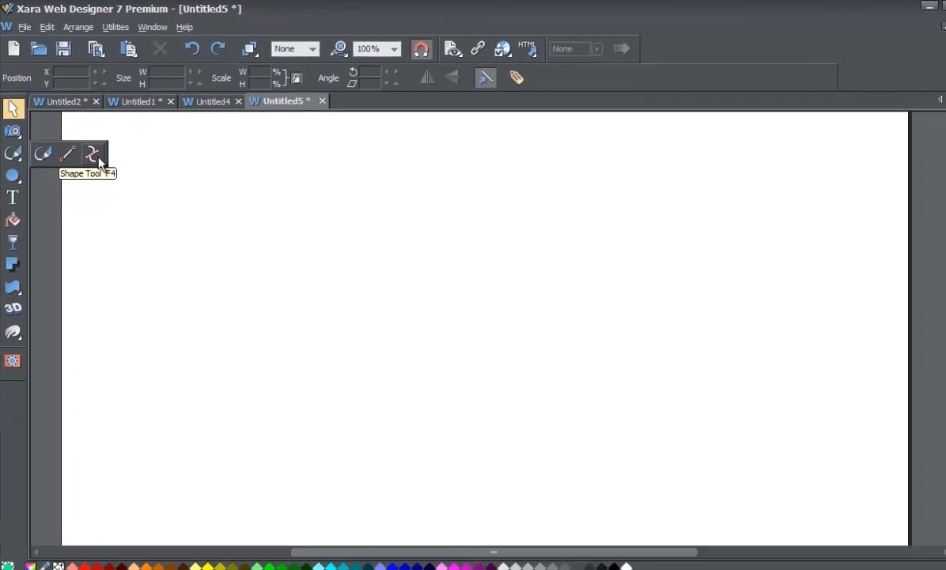
click(91, 154)
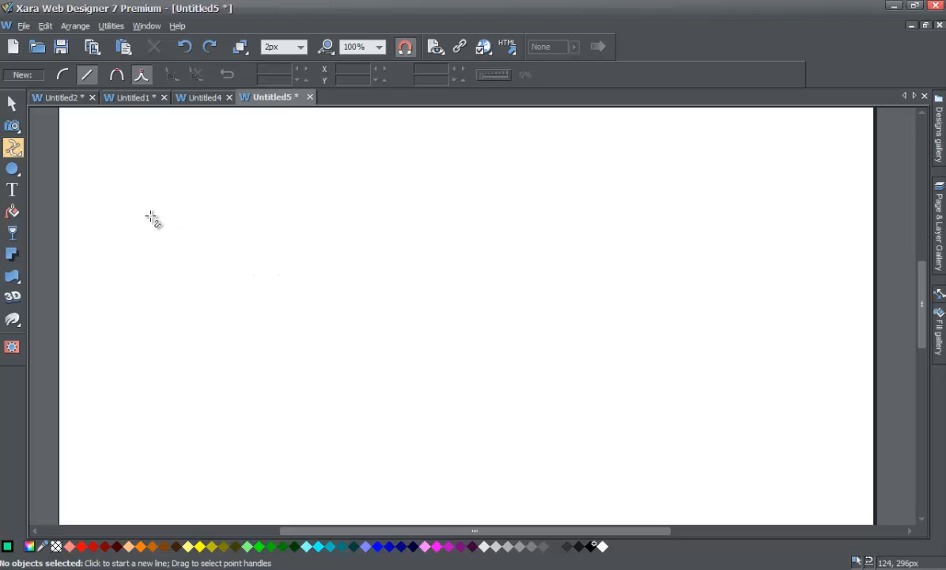
mouse_move(140, 212)
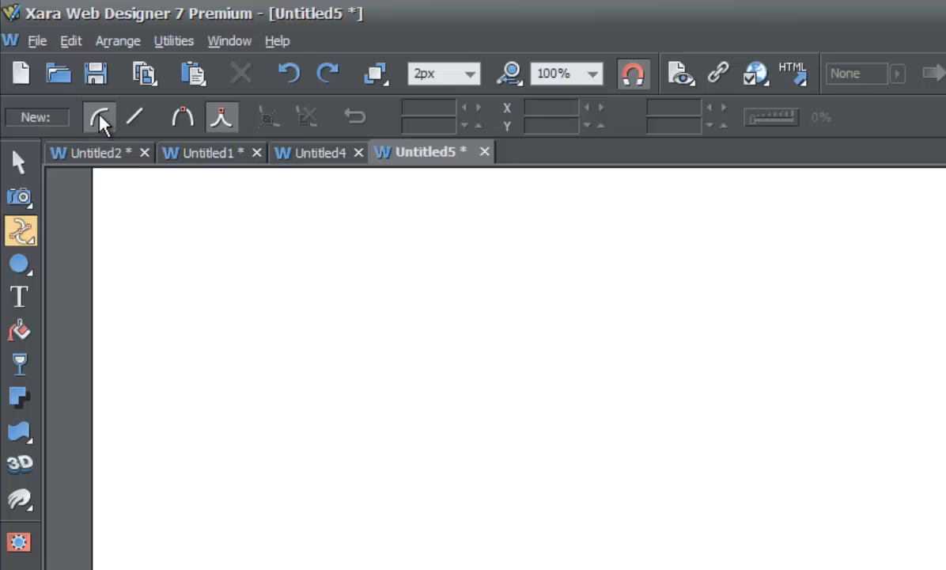
mouse_move(222, 117)
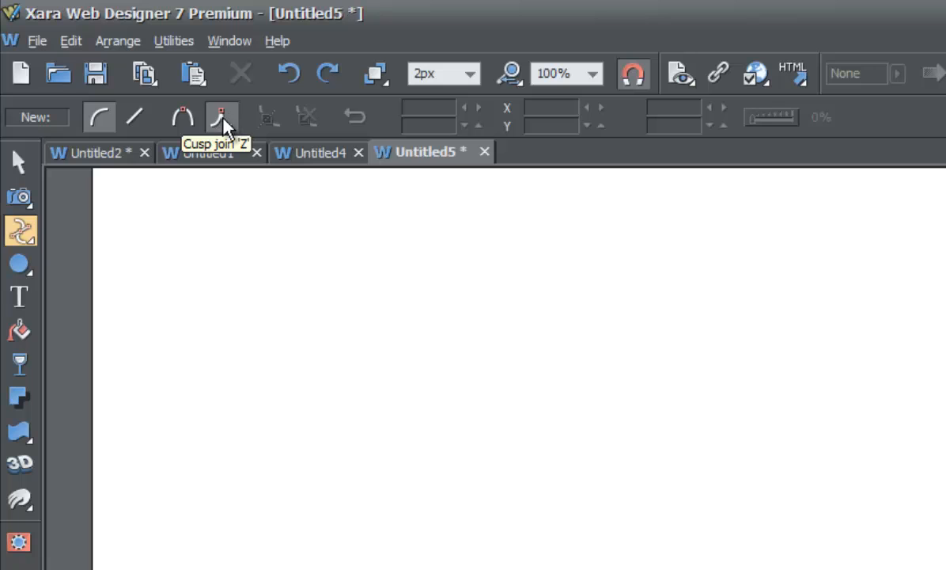
mouse_move(83, 140)
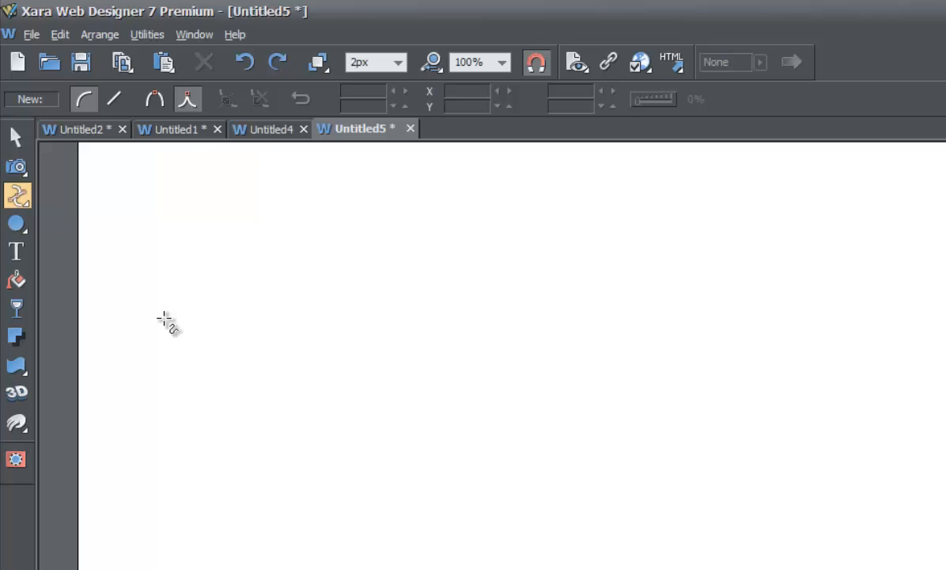
mouse_move(162, 324)
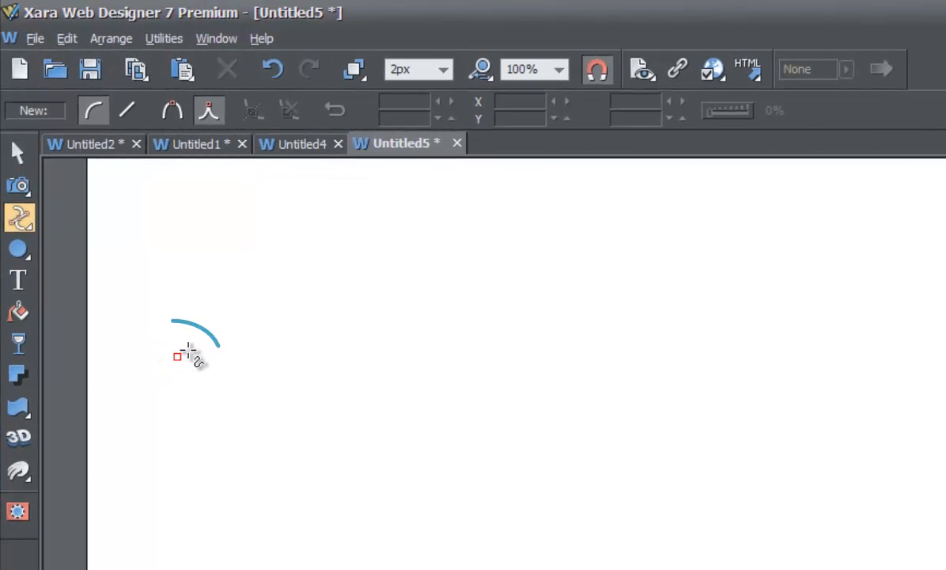
Step: Start a new line at the left and shape its first curved segments near the centre
drag(220, 323, 172, 357)
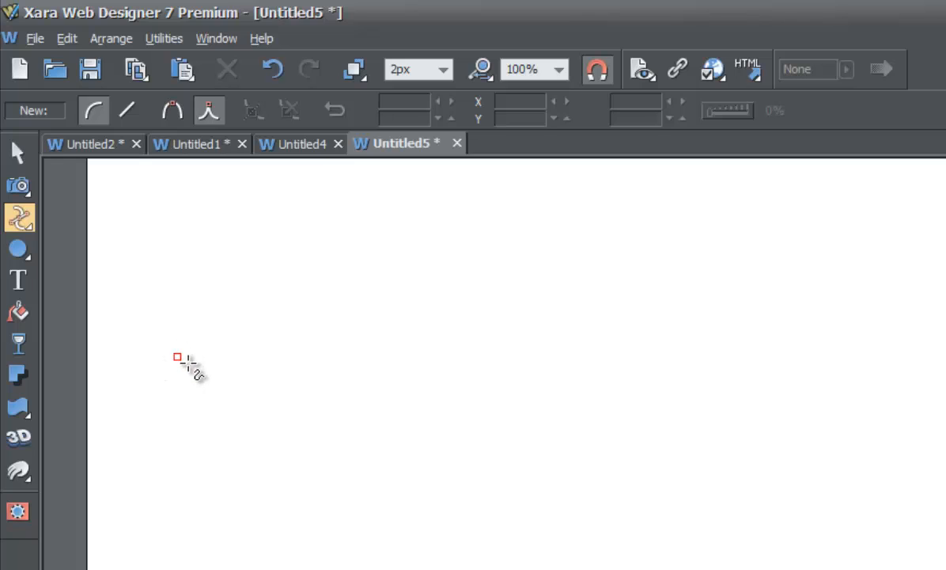
mouse_move(237, 392)
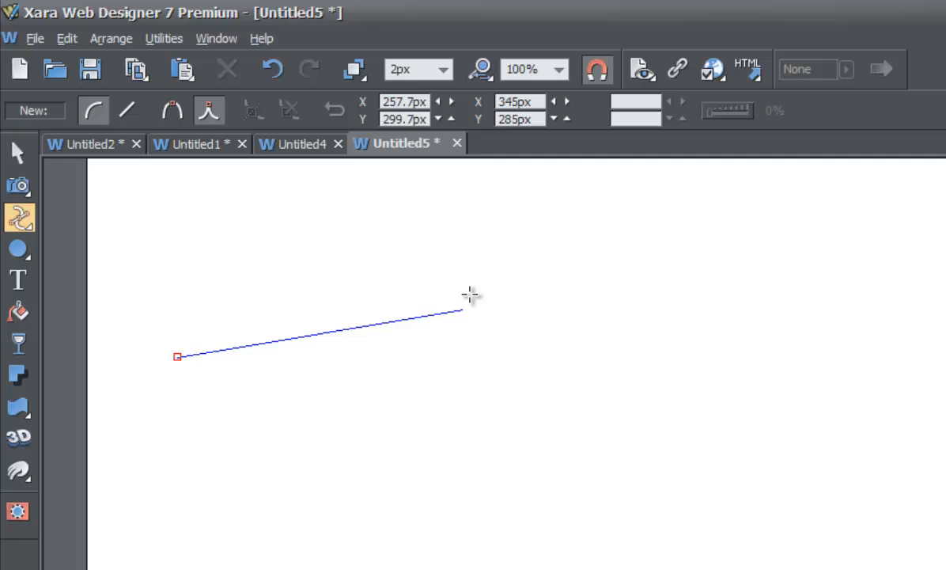
drag(462, 308, 451, 377)
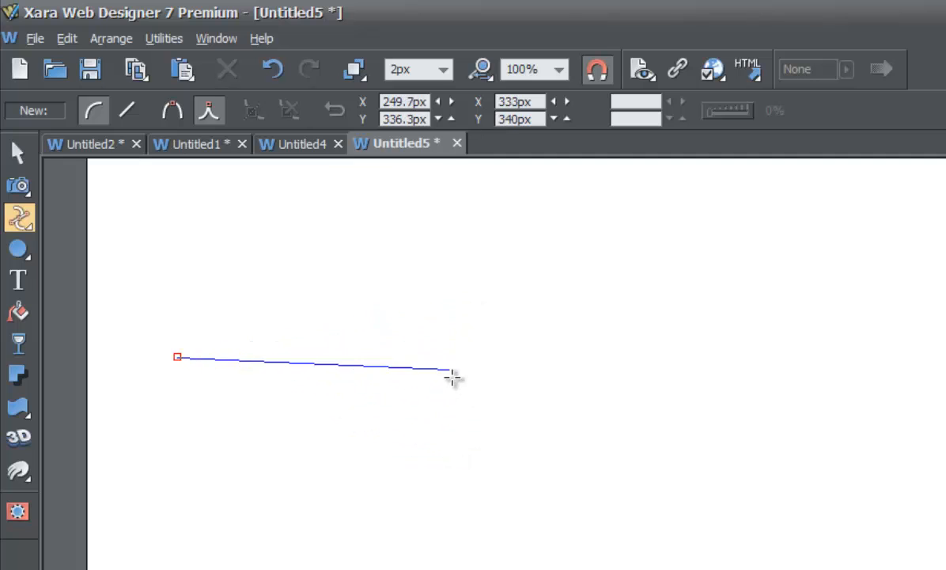
drag(452, 375, 440, 320)
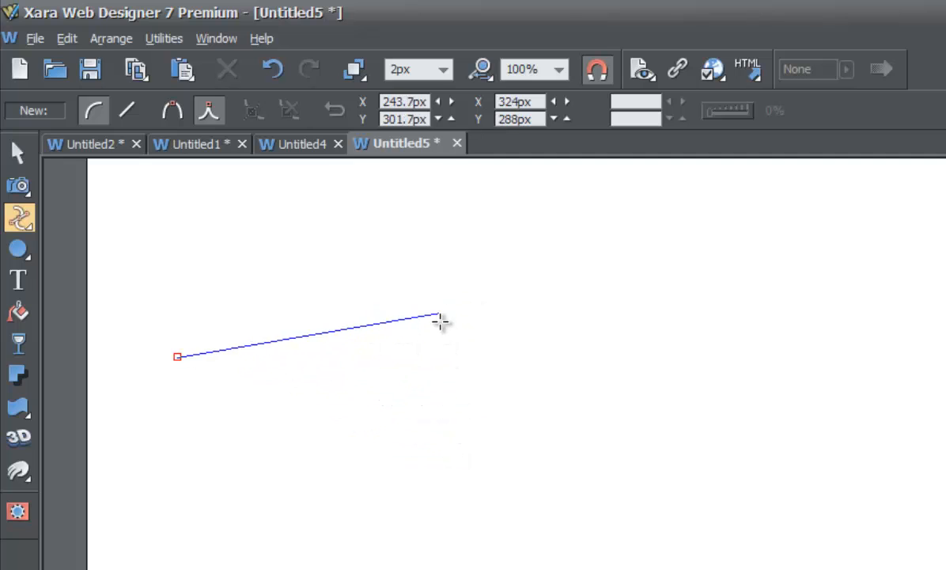
drag(439, 320, 424, 261)
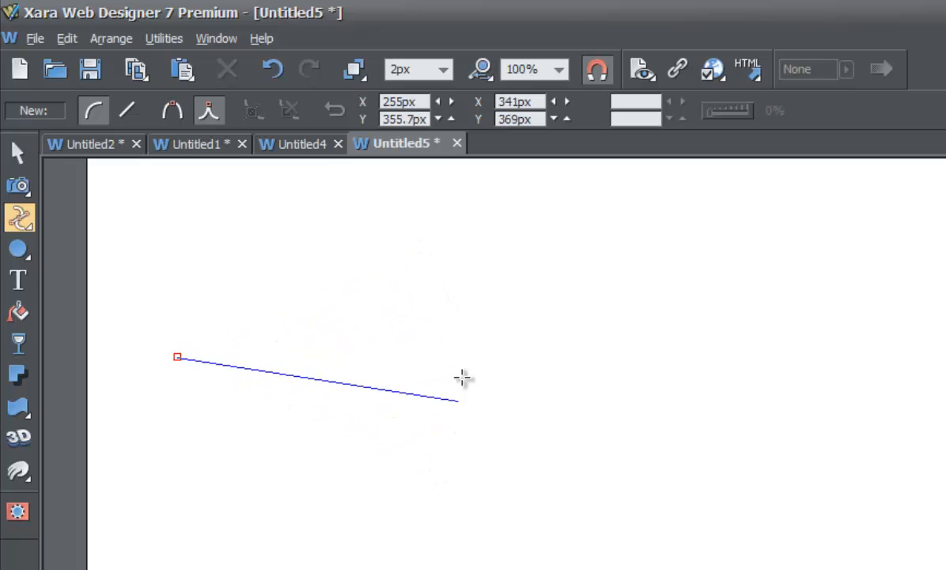
drag(459, 402, 474, 475)
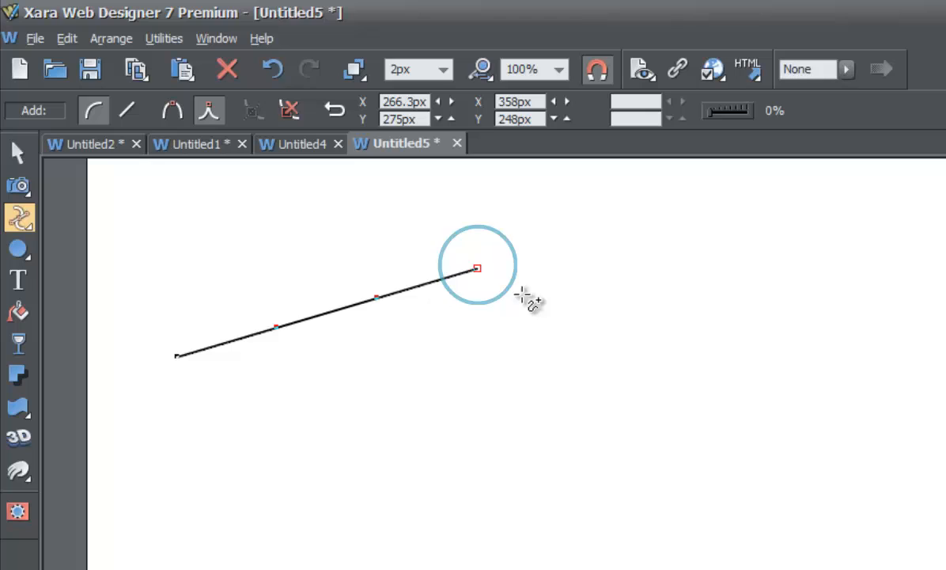
Step: Extend the line with smooth bends sweeping down toward the right side of the page
drag(478, 267, 699, 428)
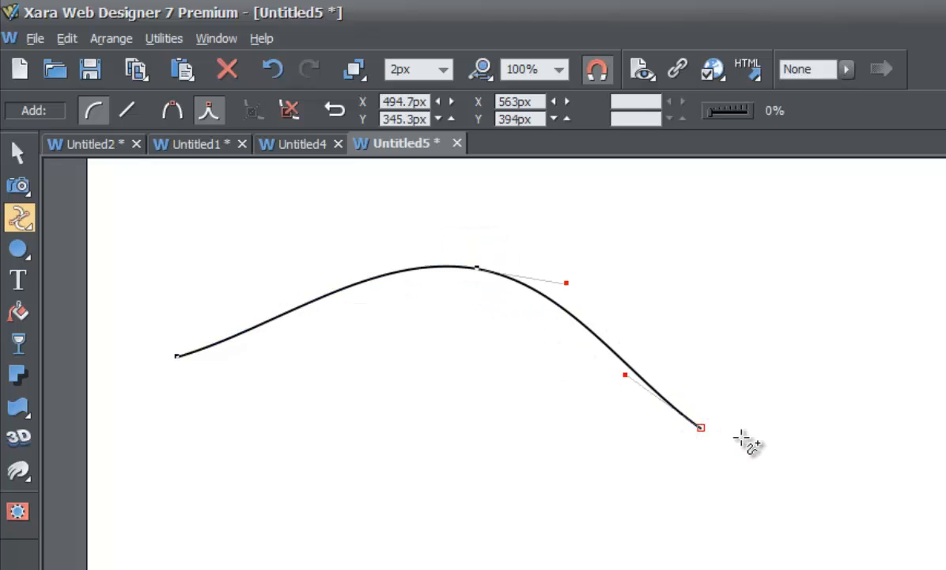
mouse_move(720, 427)
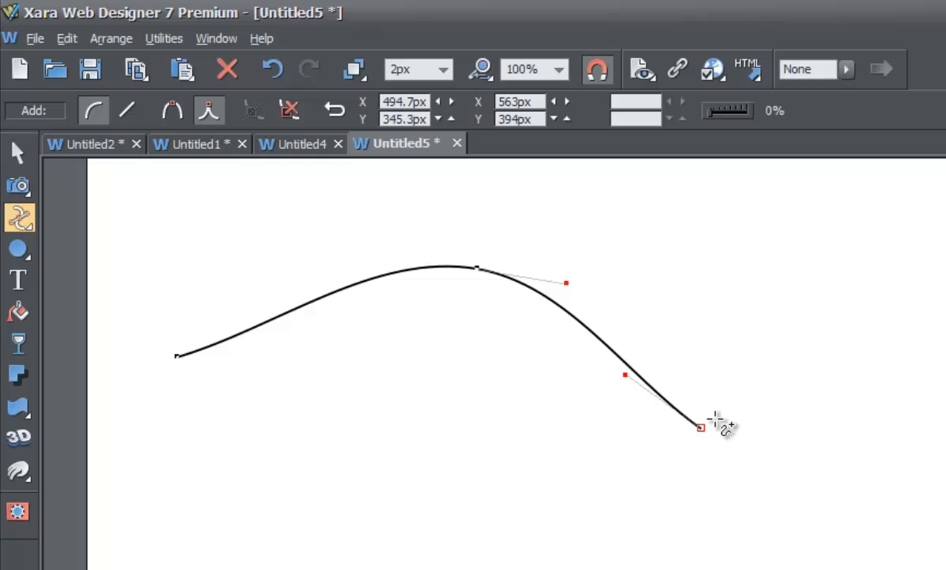
mouse_move(772, 425)
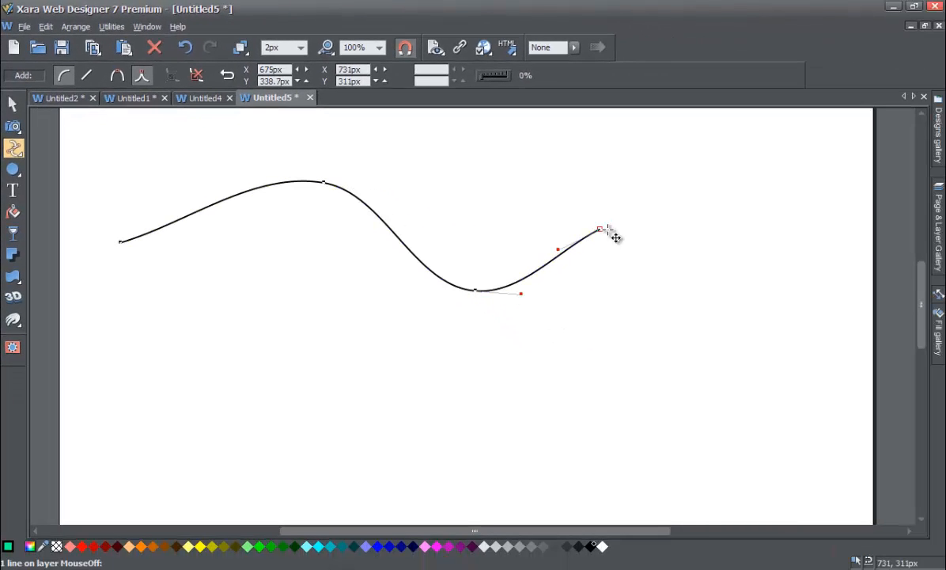
drag(598, 231, 693, 356)
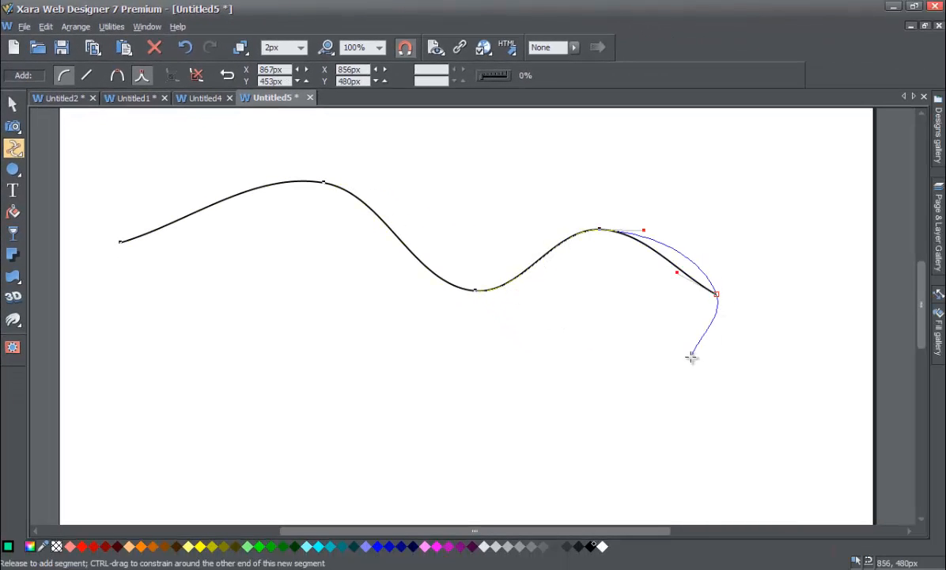
drag(693, 356, 652, 390)
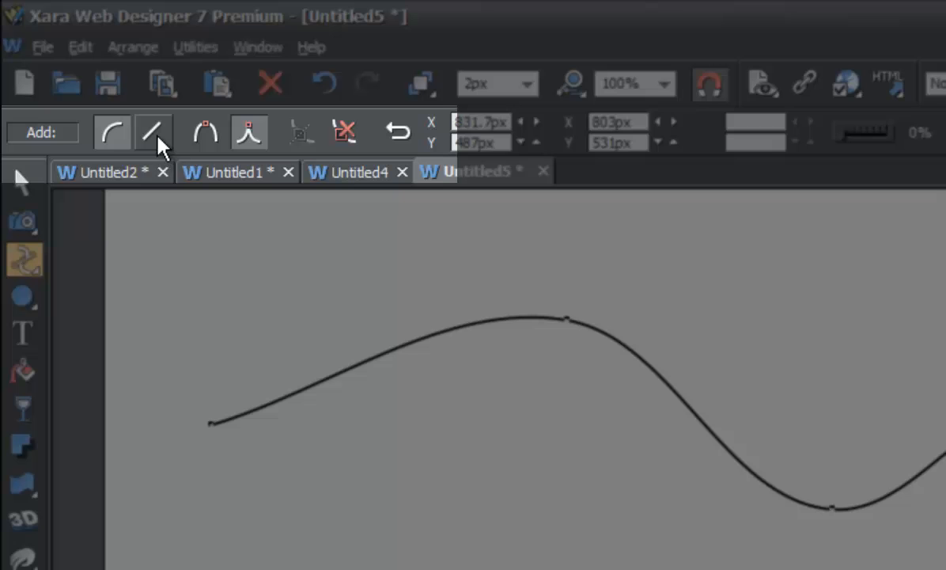
mouse_move(155, 133)
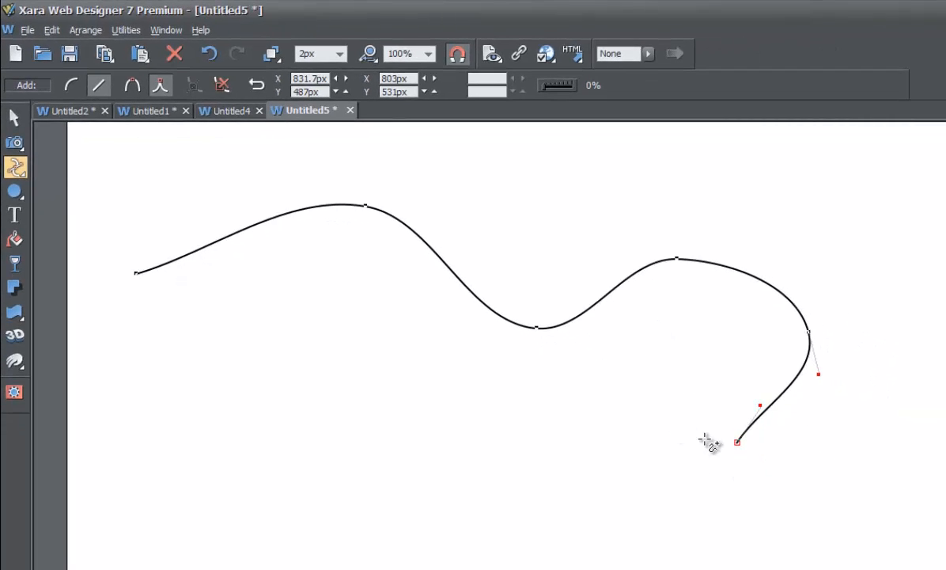
mouse_move(667, 465)
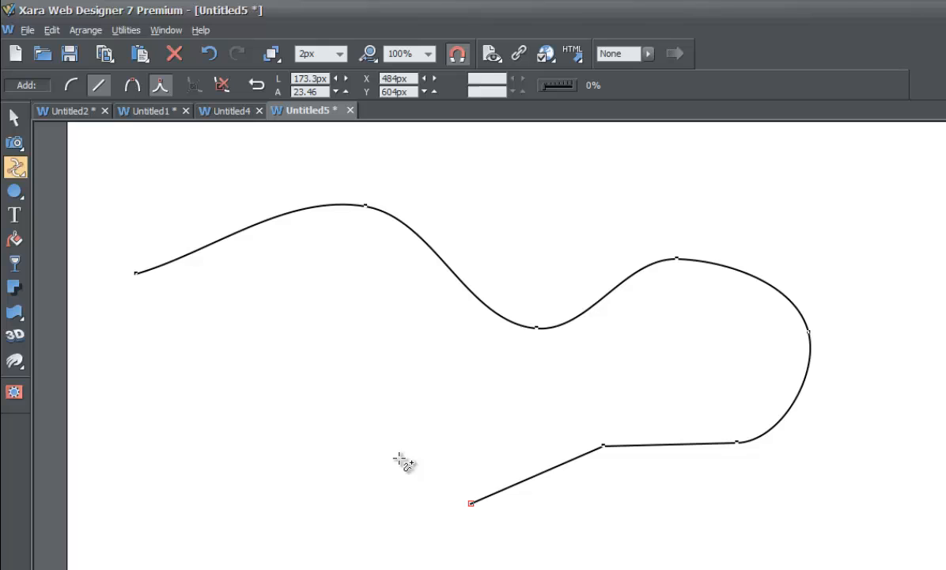
Step: Add a zigzag segment, then continue the path with smooth curves back toward the middle
click(266, 455)
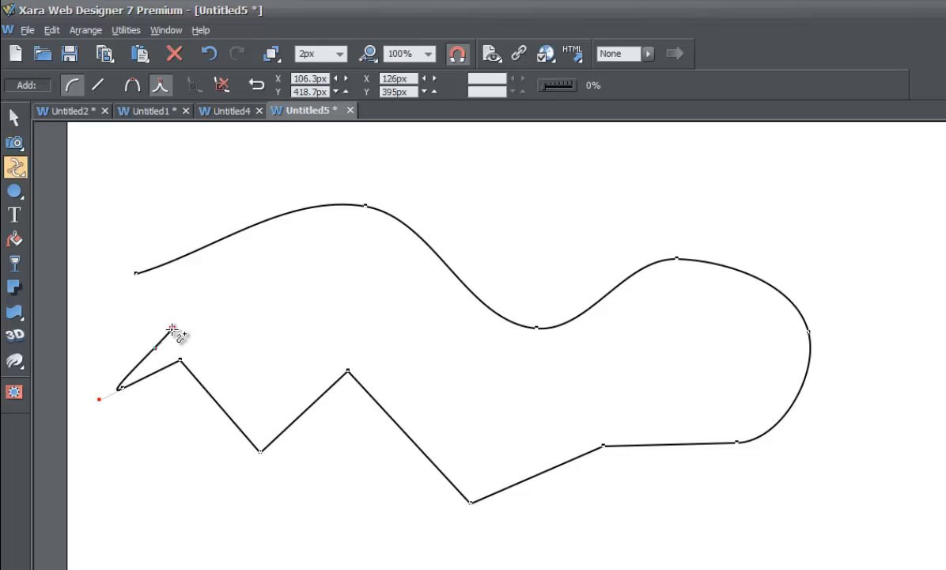
drag(180, 332, 261, 352)
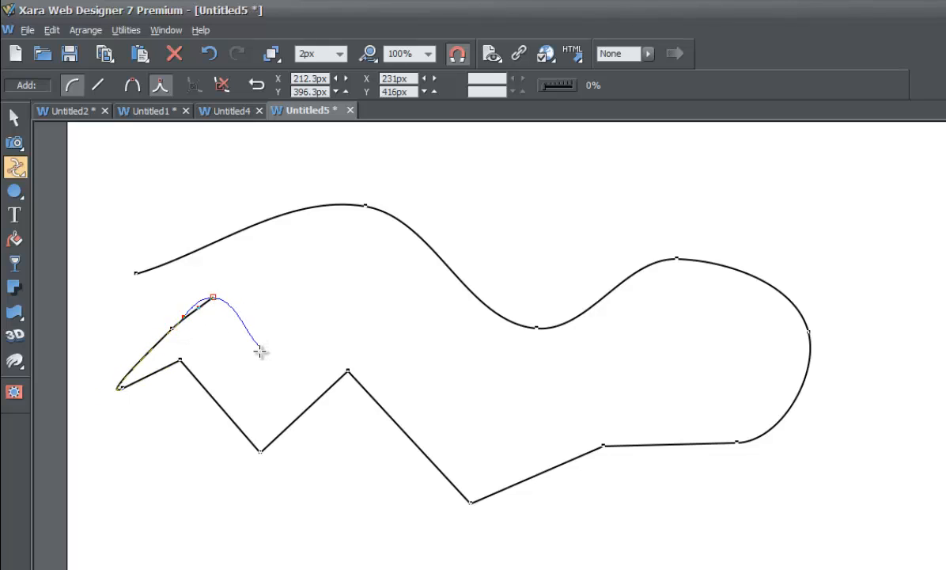
drag(261, 352, 392, 332)
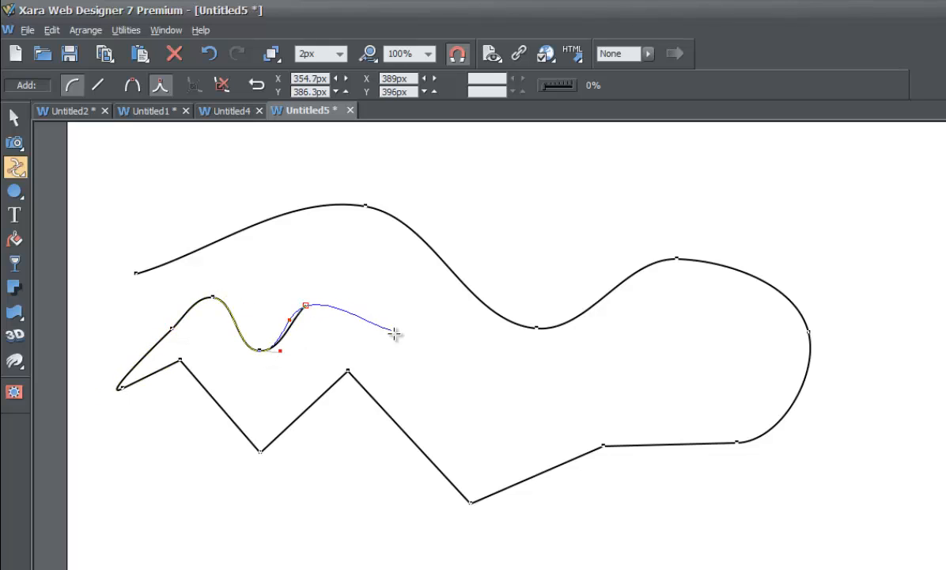
drag(388, 331, 467, 389)
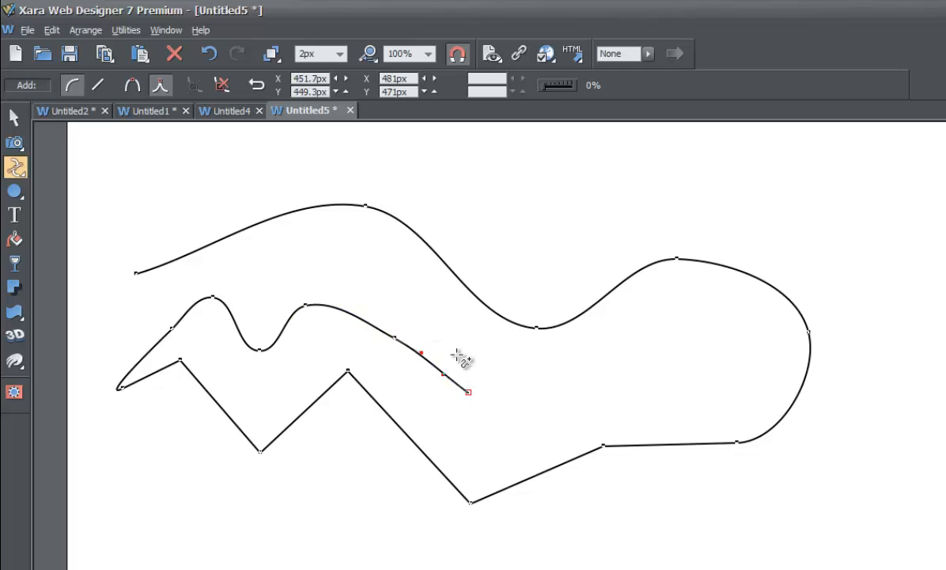
mouse_move(230, 279)
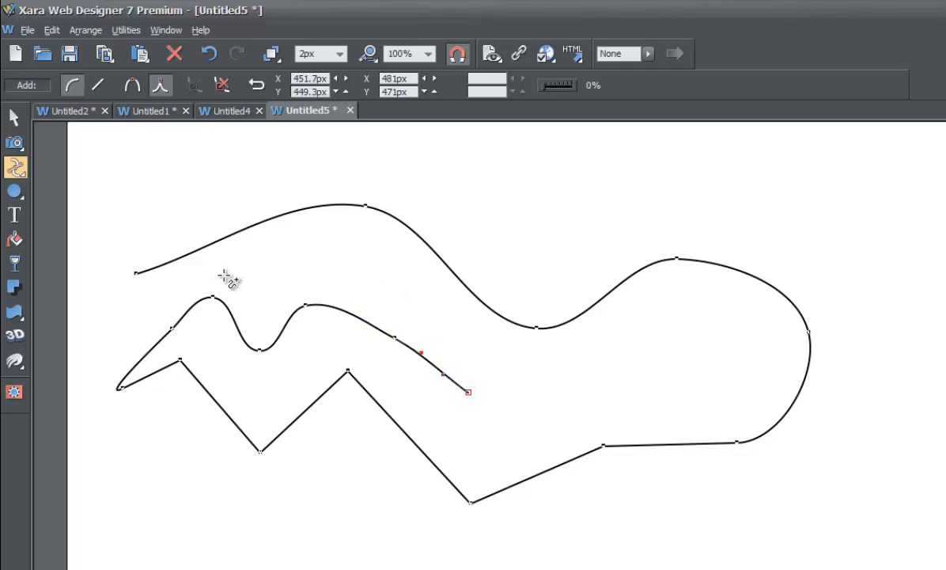
mouse_move(219, 304)
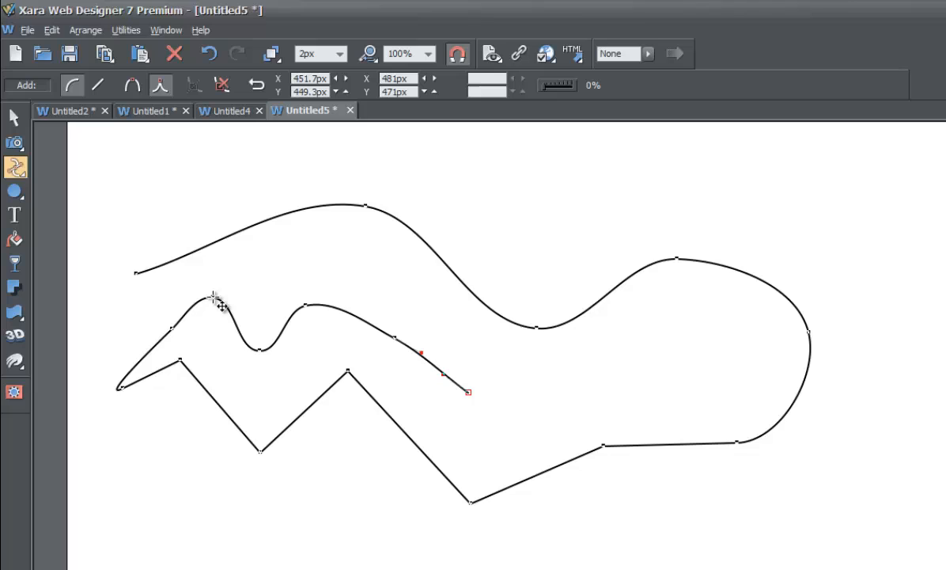
mouse_move(190, 282)
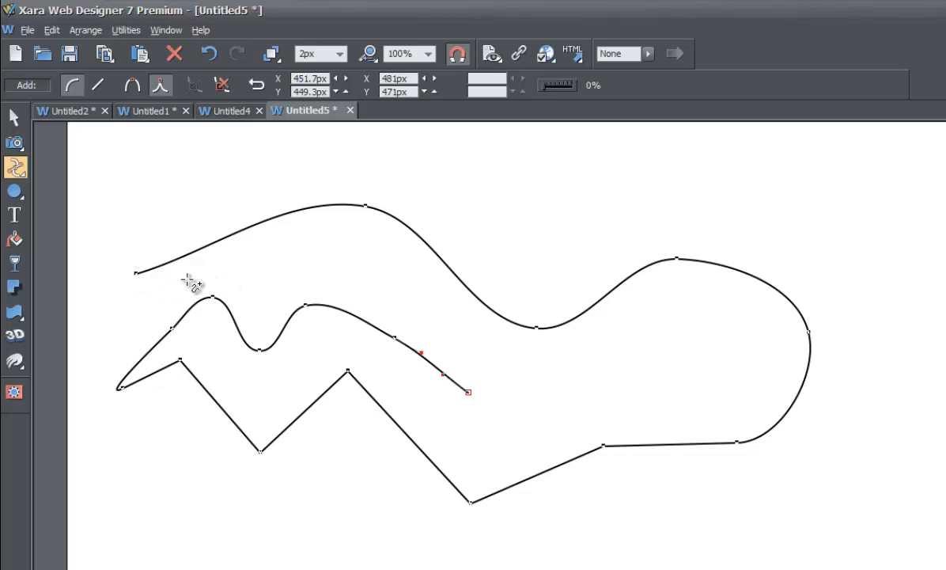
mouse_move(471, 408)
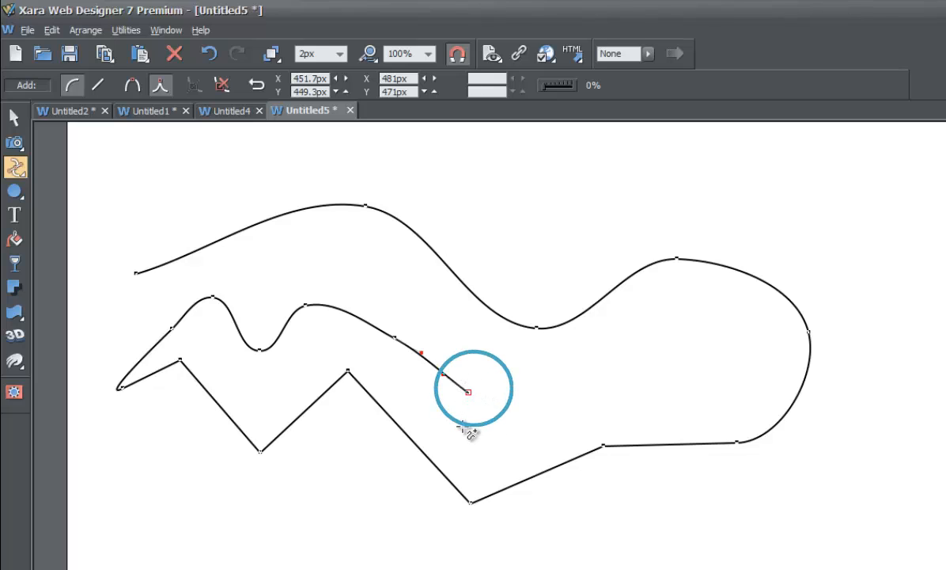
mouse_move(395, 308)
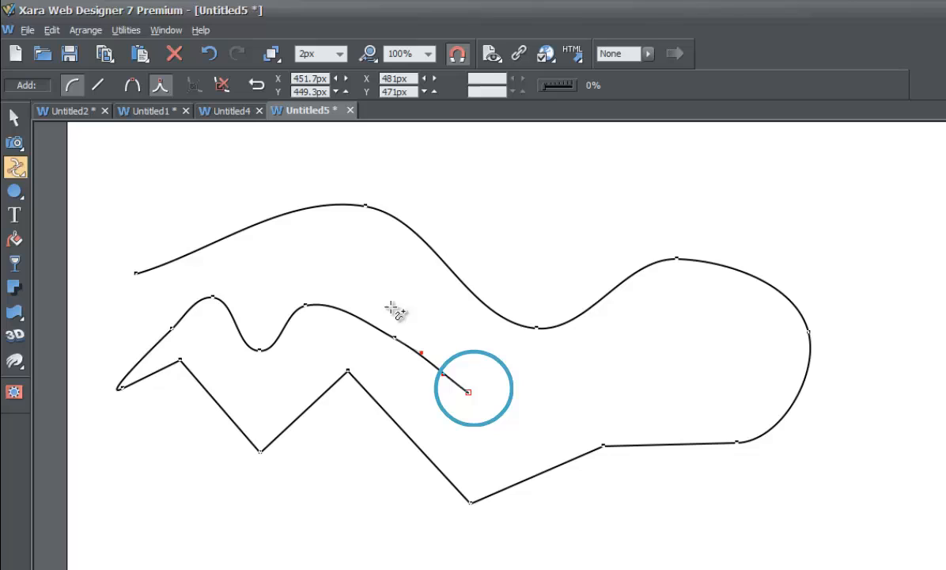
mouse_move(142, 275)
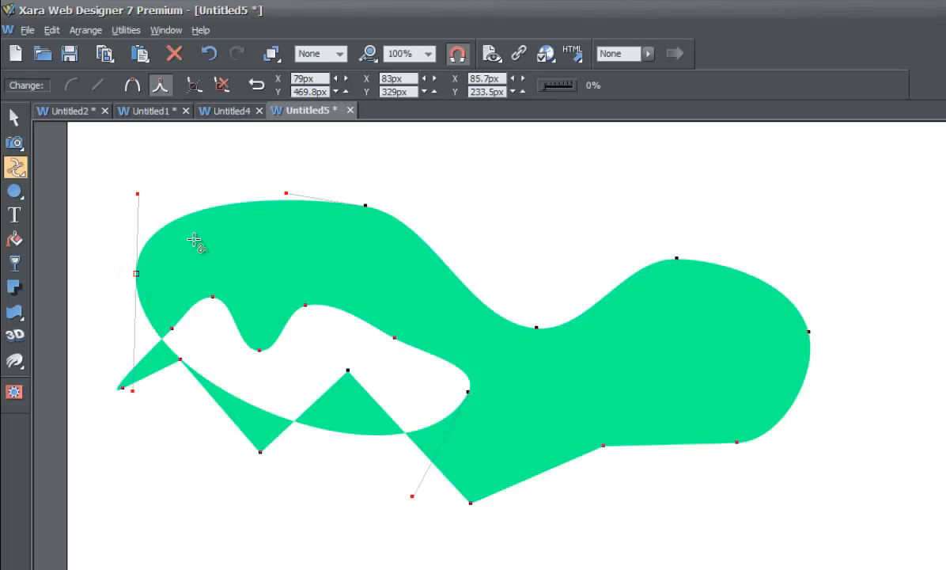
mouse_move(294, 254)
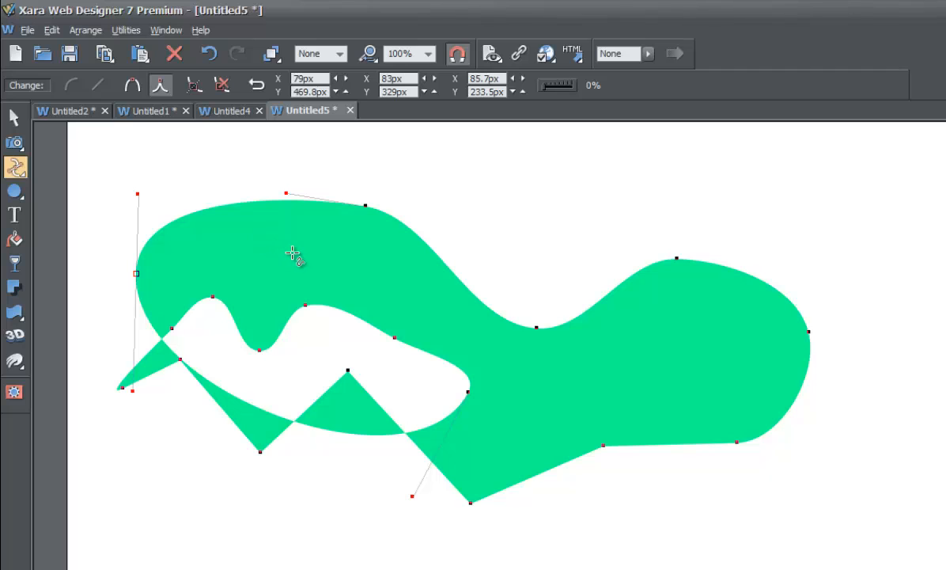
mouse_move(238, 244)
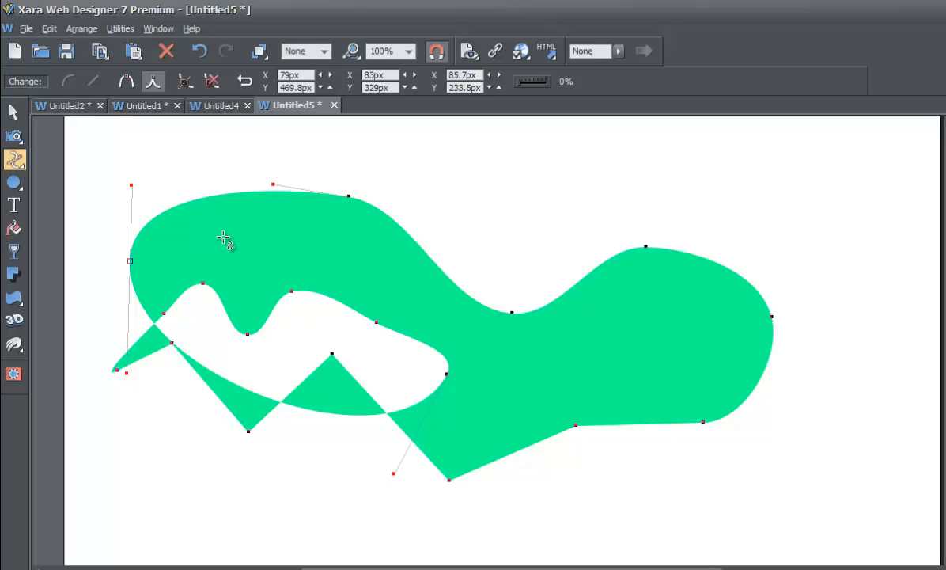
Step: Recolour the closed shape's fill in the Colour Editor from green to mustard yellow
click(912, 10)
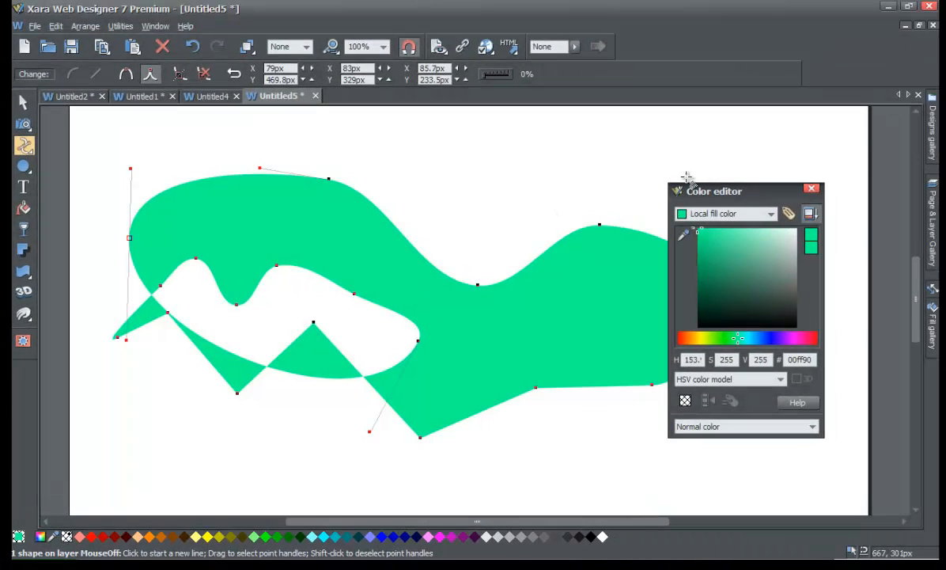
click(715, 261)
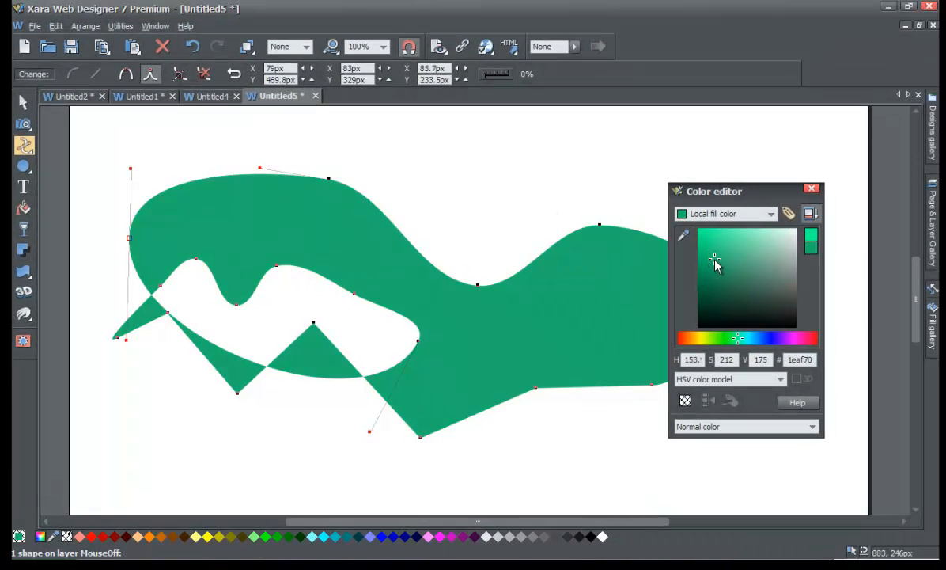
click(705, 339)
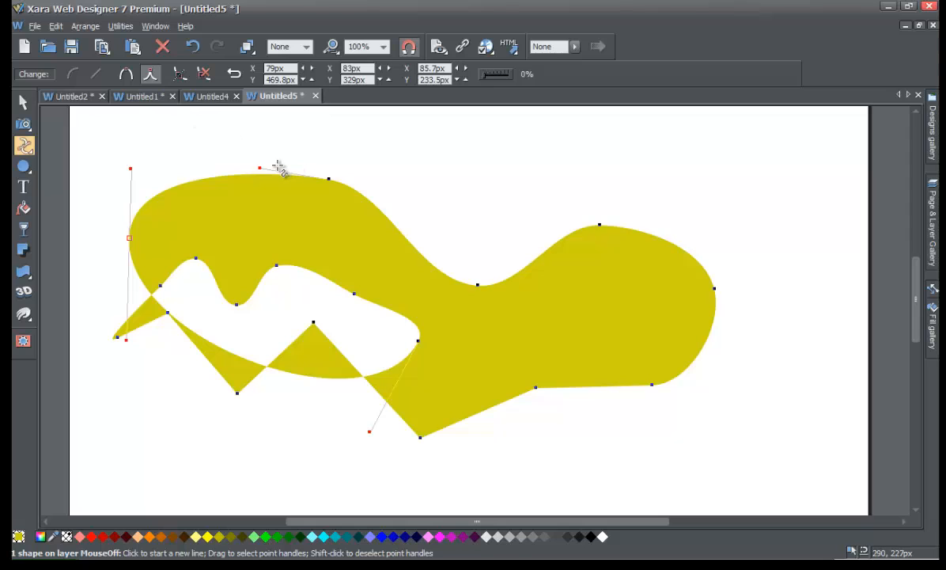
mouse_move(342, 189)
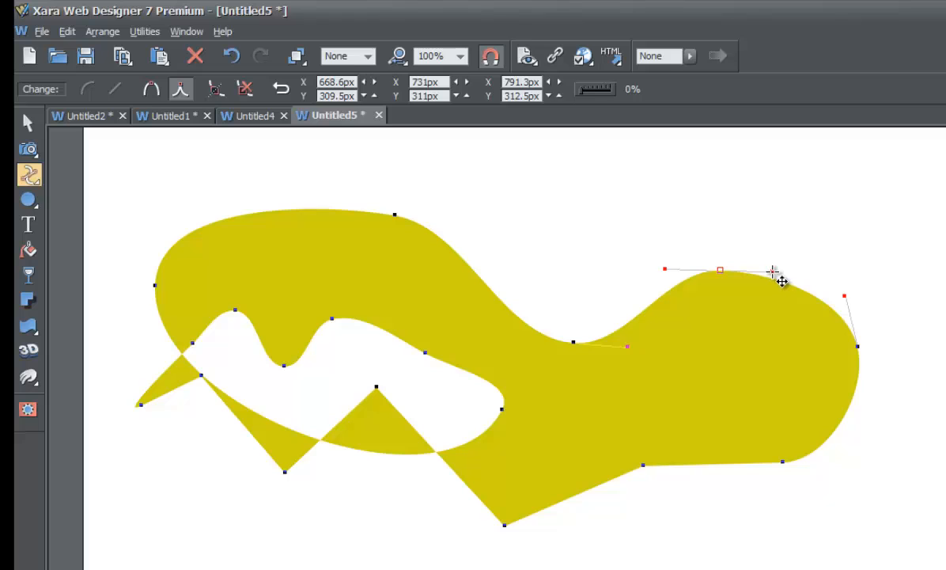
Step: Drag the right lobe's curve handles to bend, flatten and tilt its top edge
drag(773, 271, 766, 221)
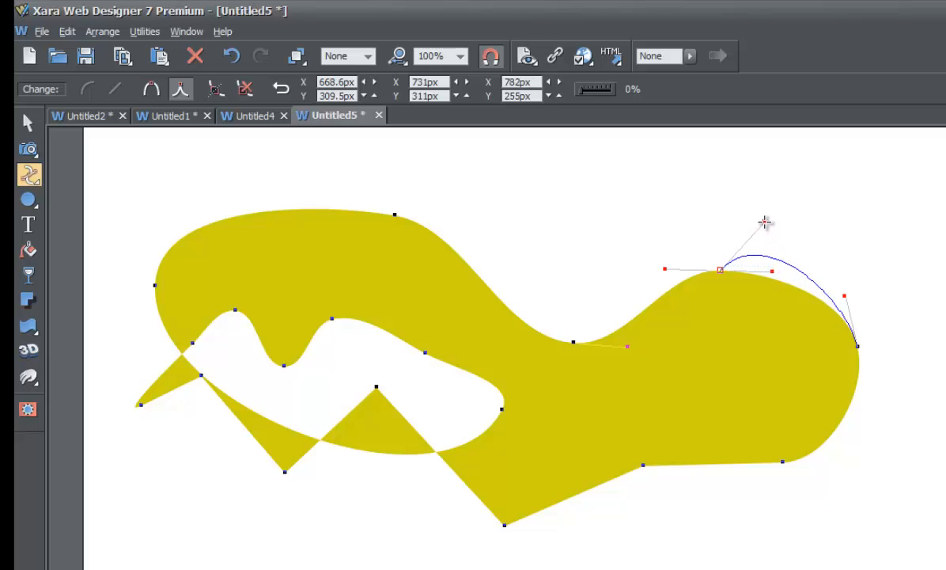
drag(764, 221, 783, 319)
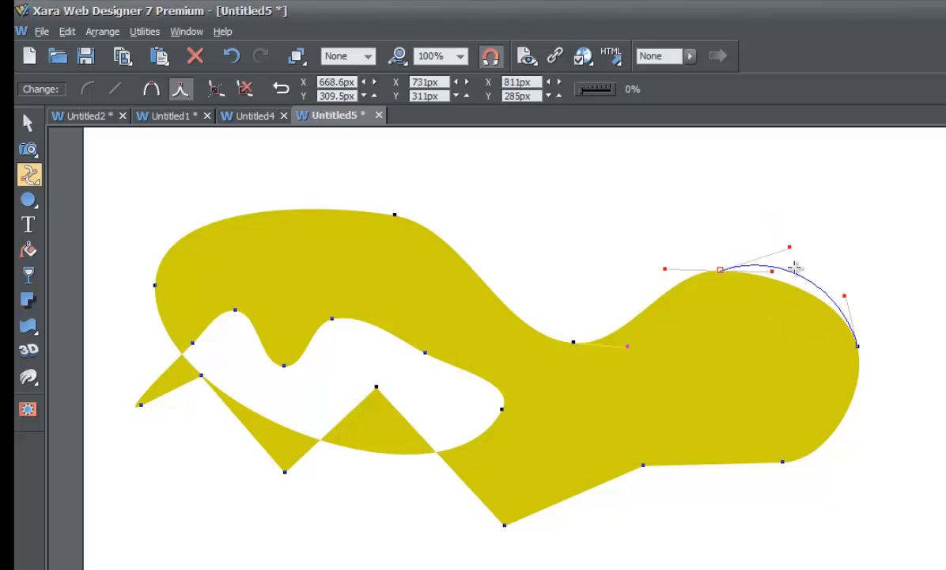
drag(789, 247, 785, 238)
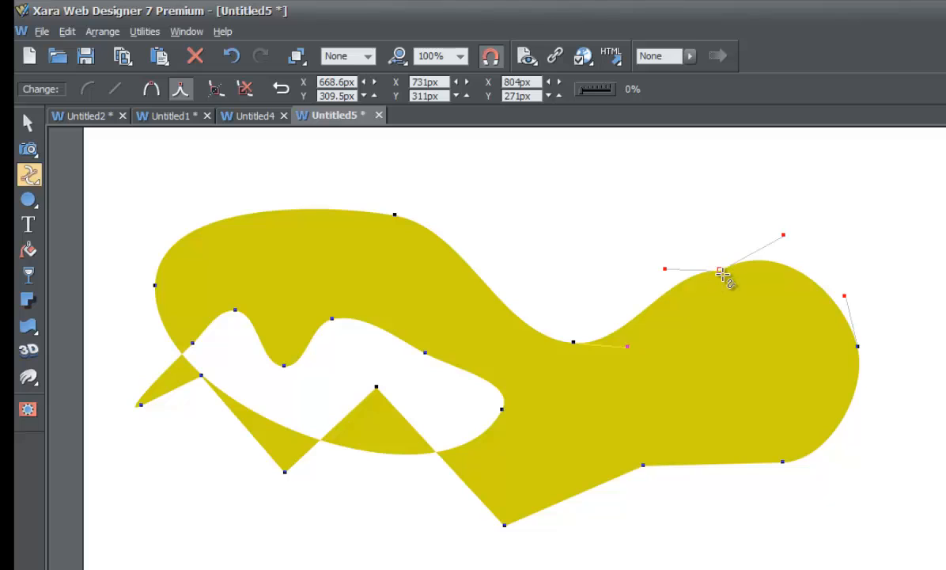
drag(720, 269, 796, 304)
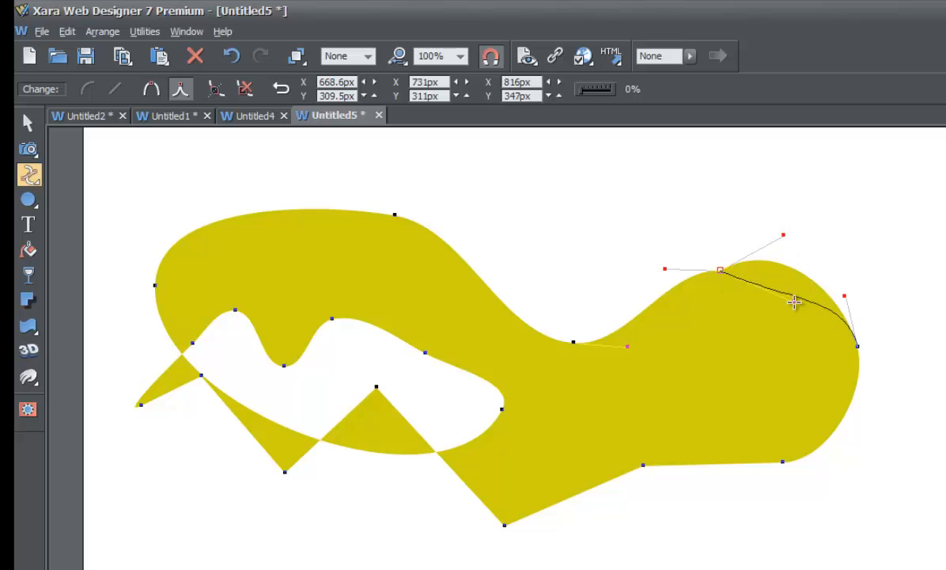
drag(794, 304, 782, 295)
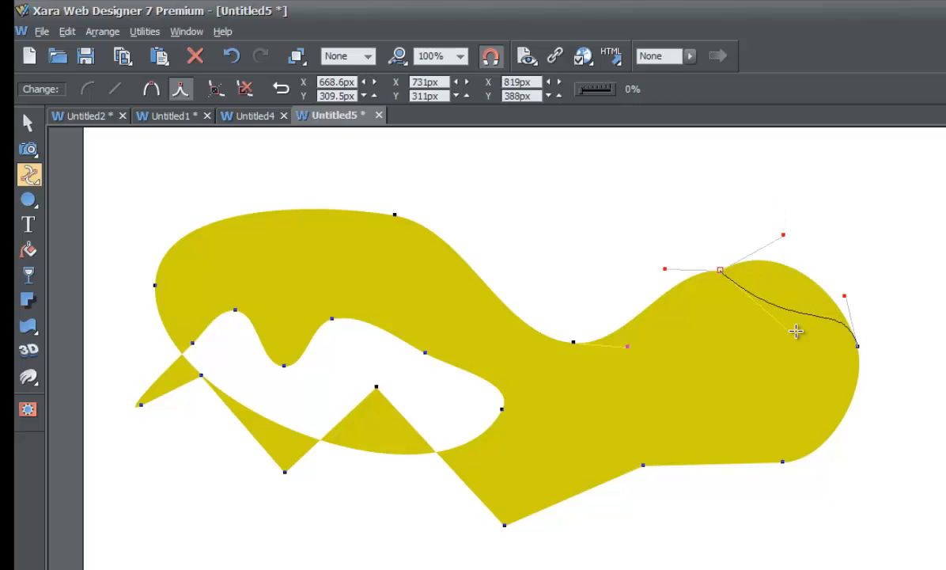
drag(796, 330, 810, 285)
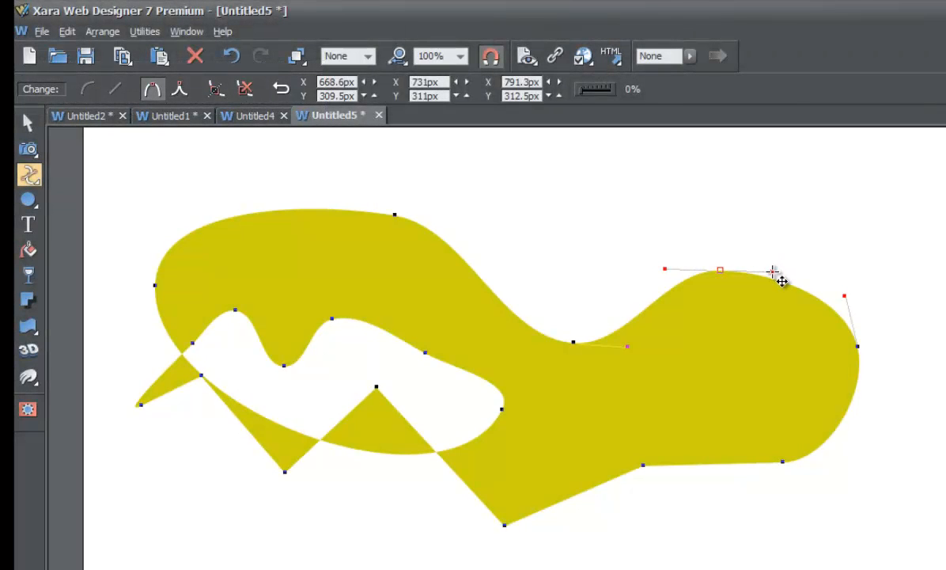
Step: Lift the right lobe's top into an arch and pull it into a sharp point
drag(774, 272, 759, 213)
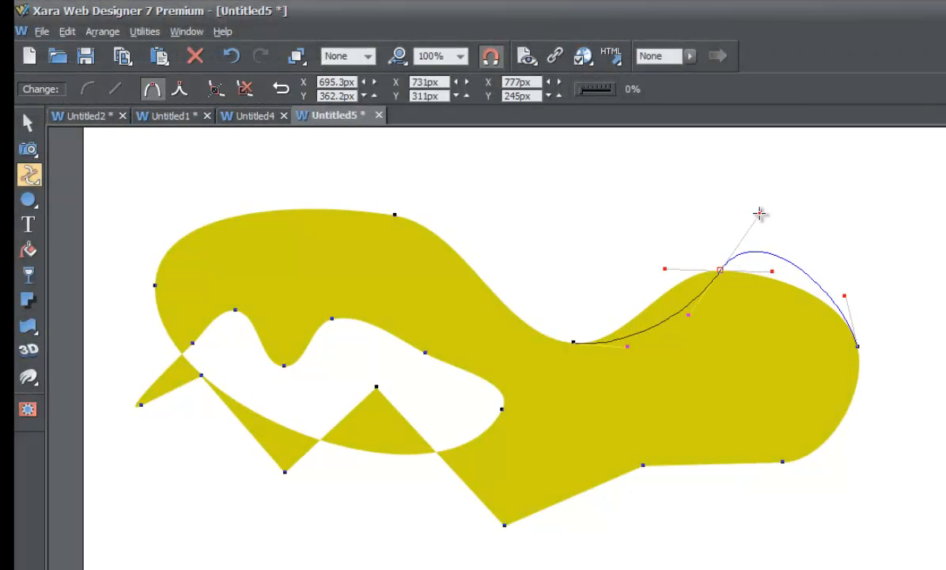
drag(759, 213, 783, 254)
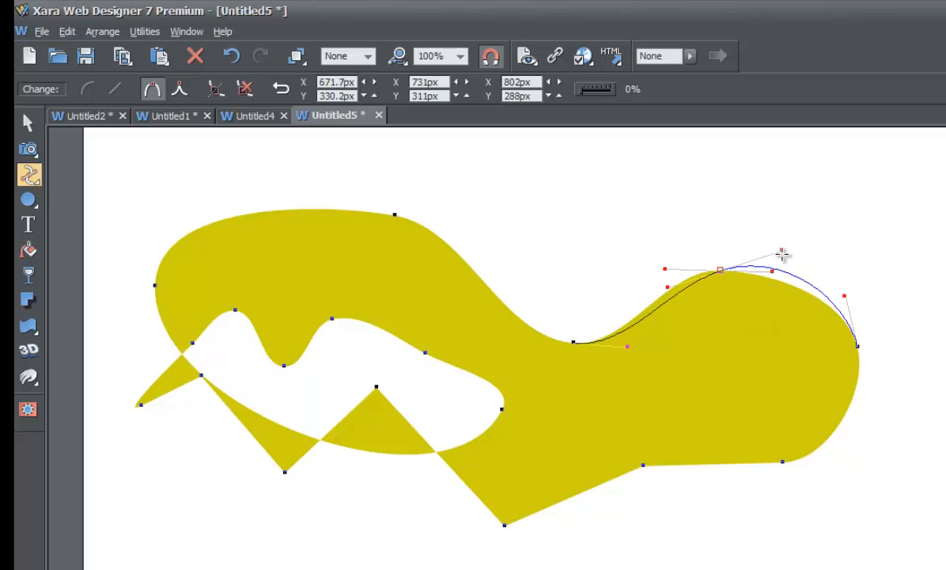
drag(782, 251, 759, 332)
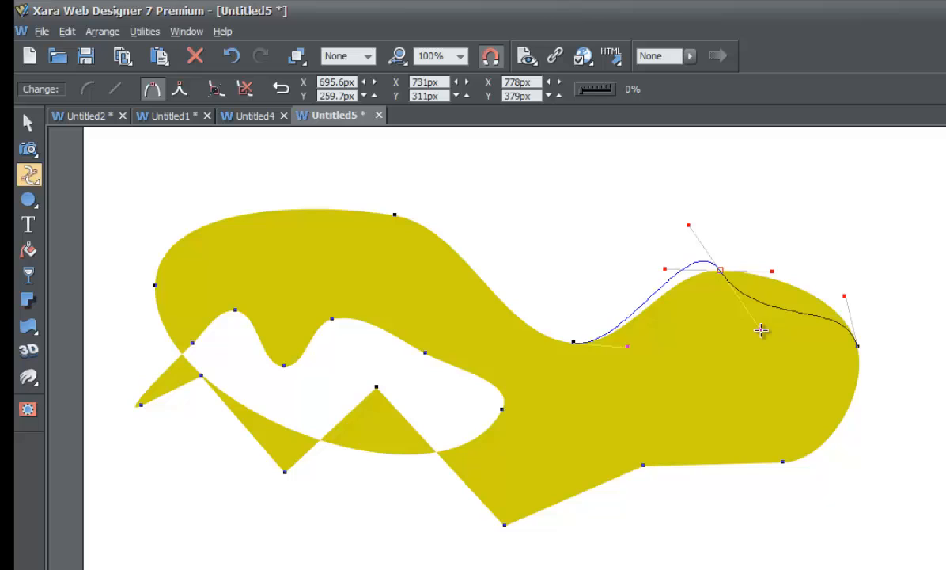
drag(761, 330, 772, 210)
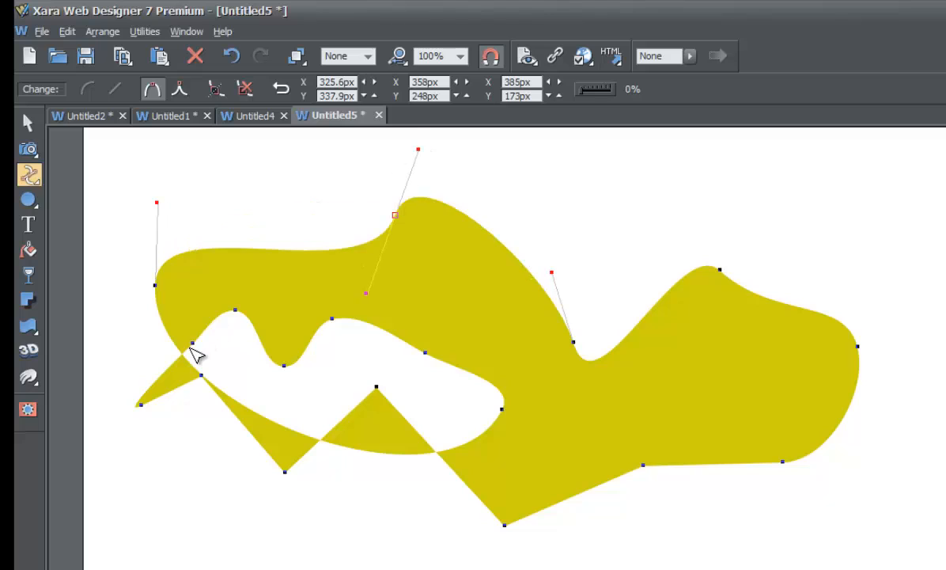
mouse_move(252, 268)
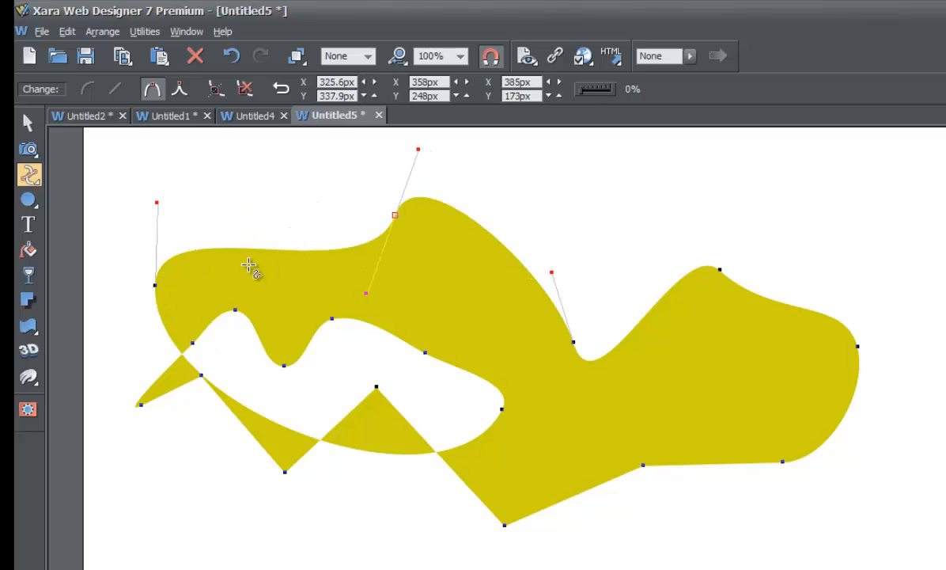
mouse_move(272, 266)
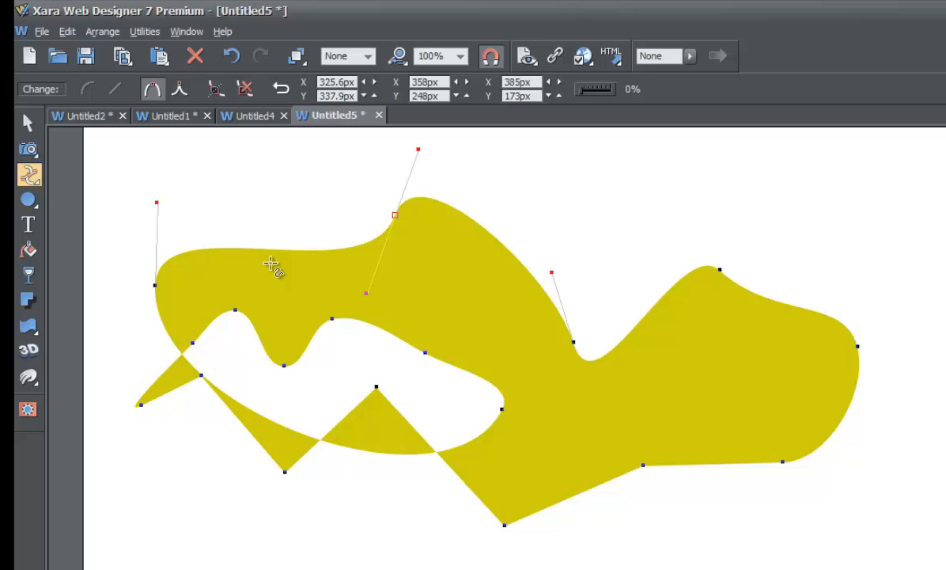
mouse_move(544, 314)
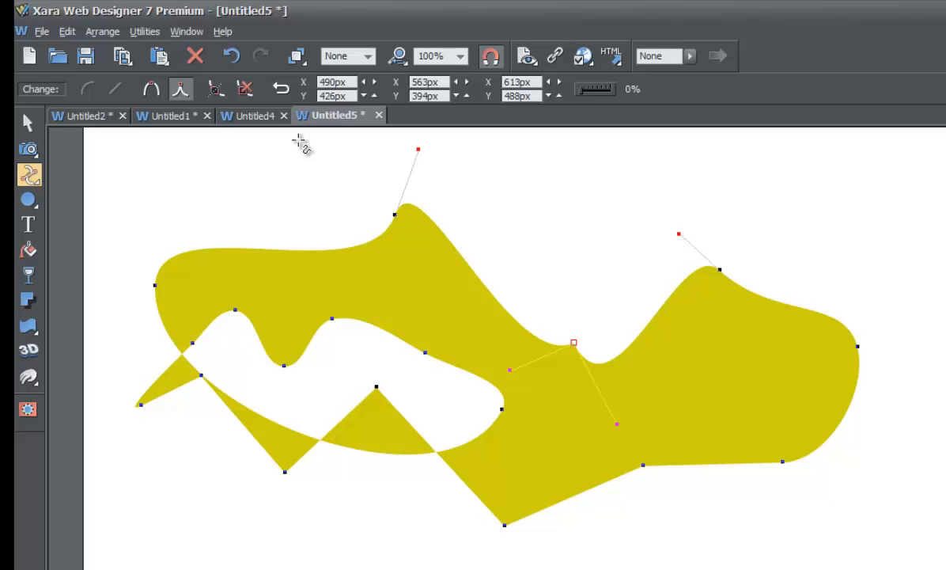
mouse_move(76, 162)
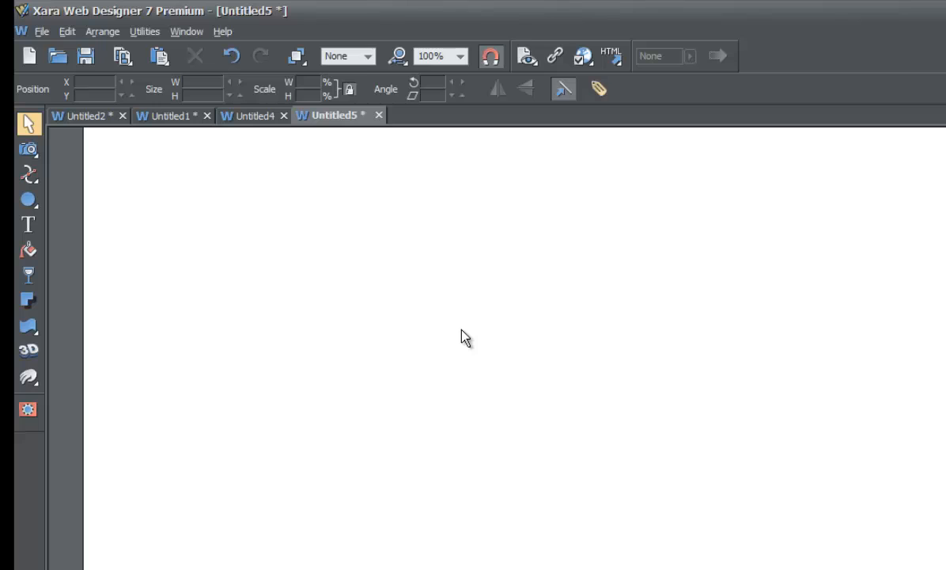
mouse_move(301, 279)
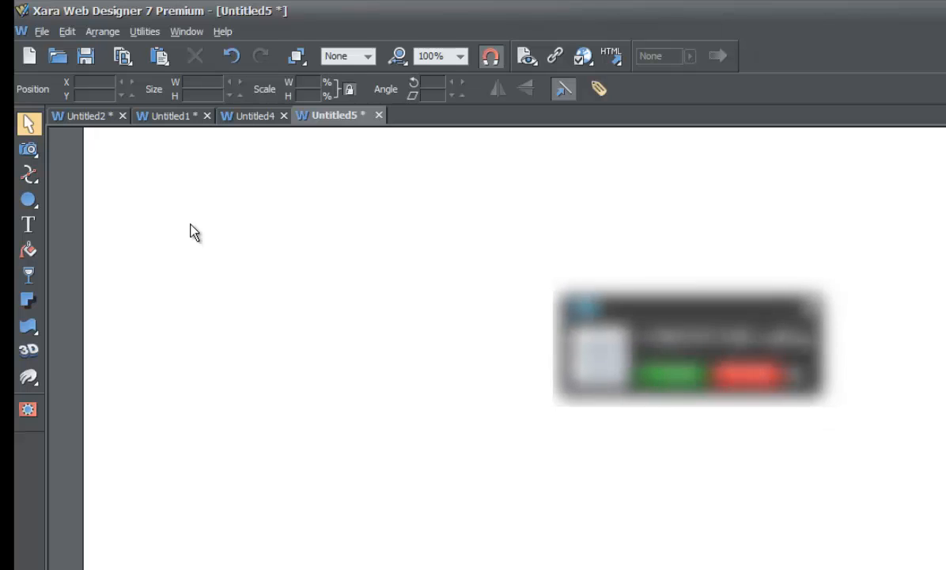
mouse_move(646, 215)
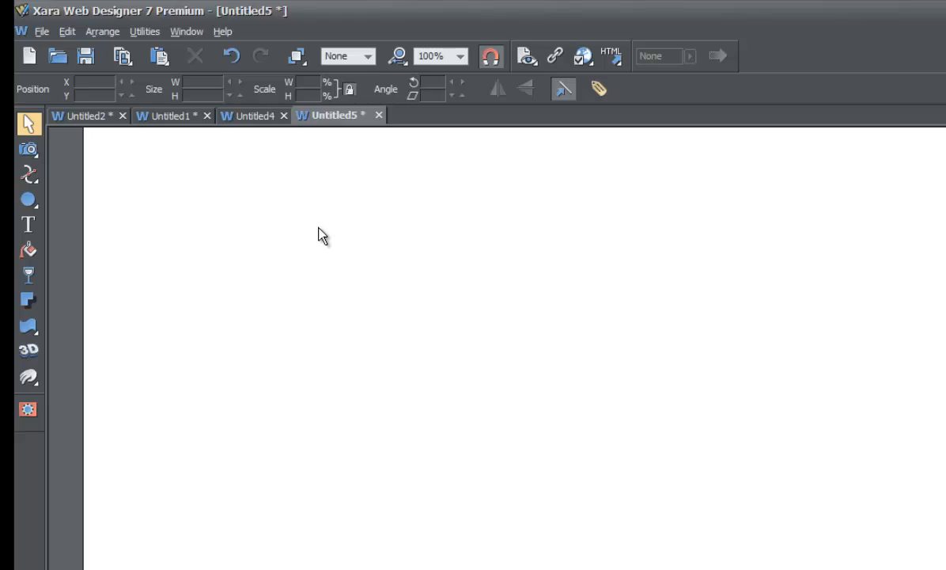
Step: Draw a short line at the left with a straight segment and a rightward curve
click(28, 174)
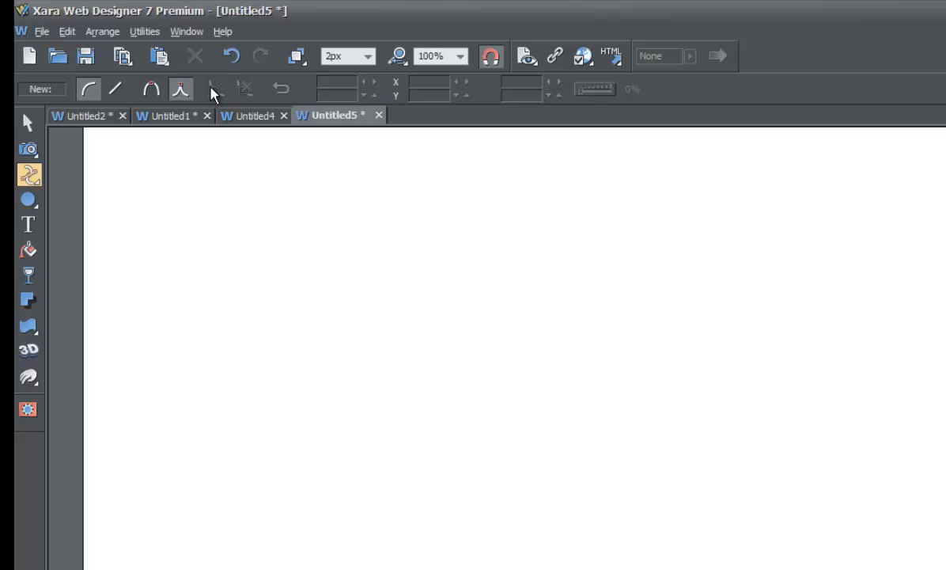
mouse_move(212, 89)
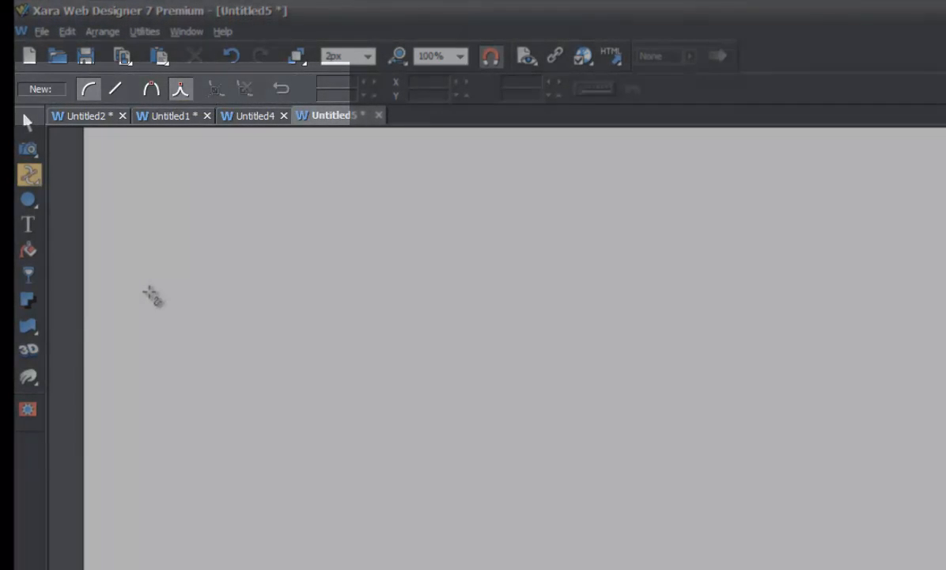
drag(146, 292, 284, 326)
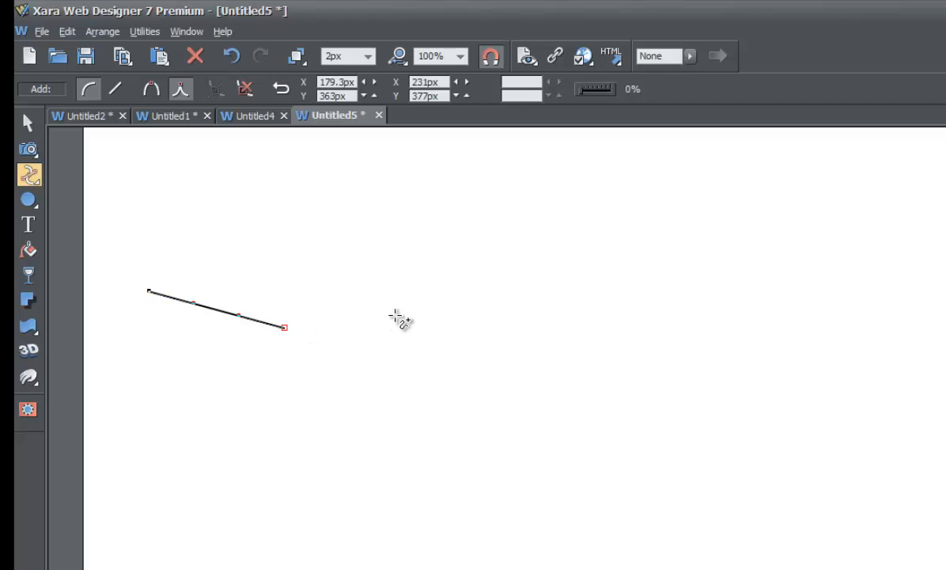
drag(283, 326, 406, 314)
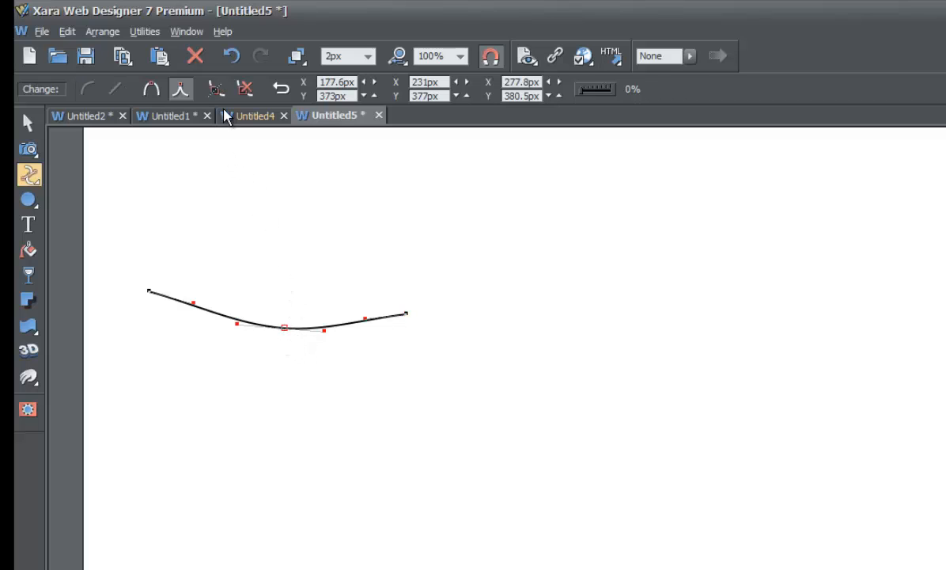
mouse_move(215, 89)
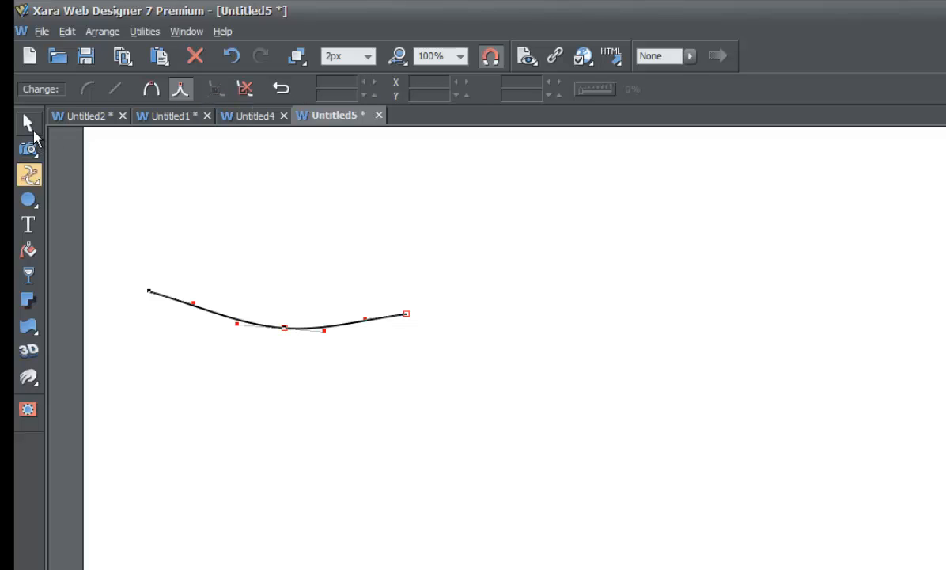
Step: With the Selector Tool, nudge the broken line's right piece away to leave a gap
click(29, 121)
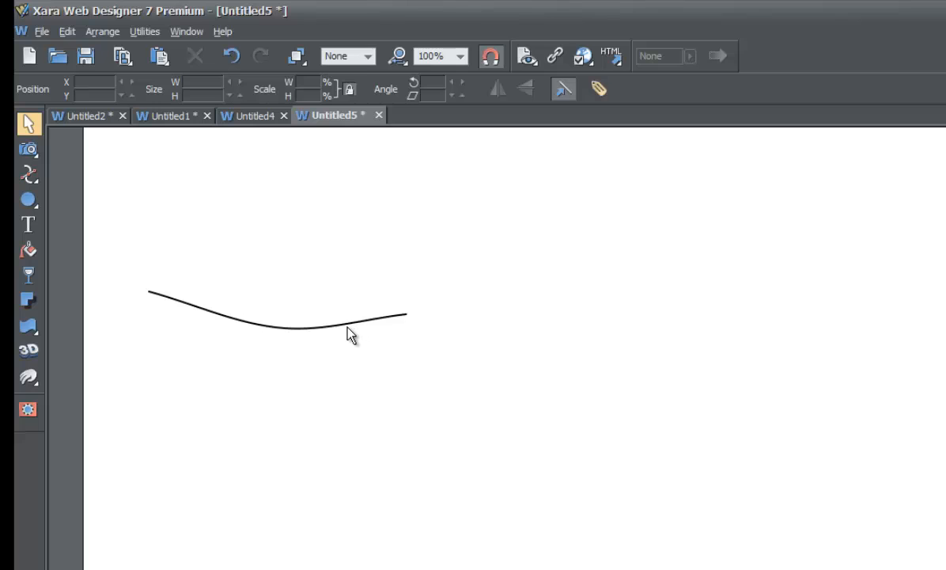
click(351, 325)
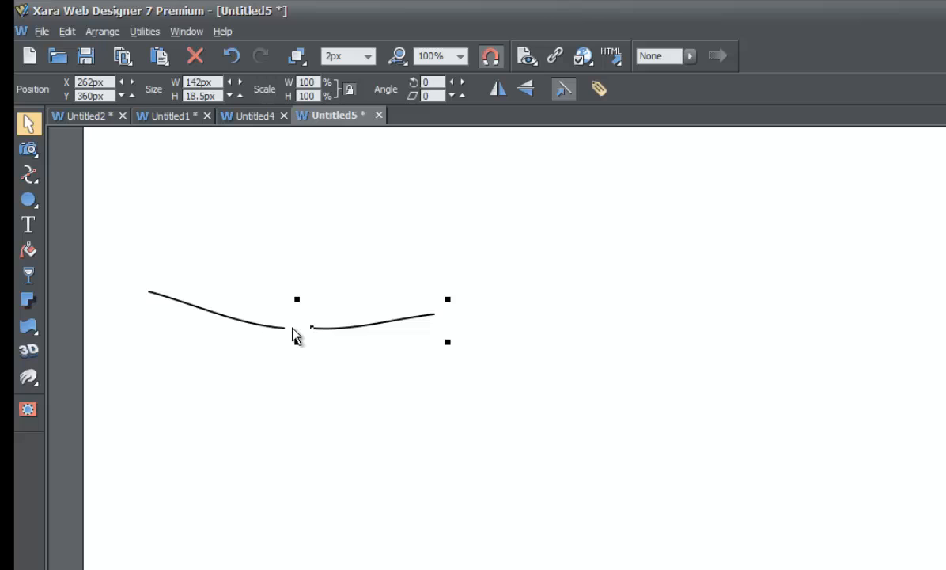
mouse_move(310, 332)
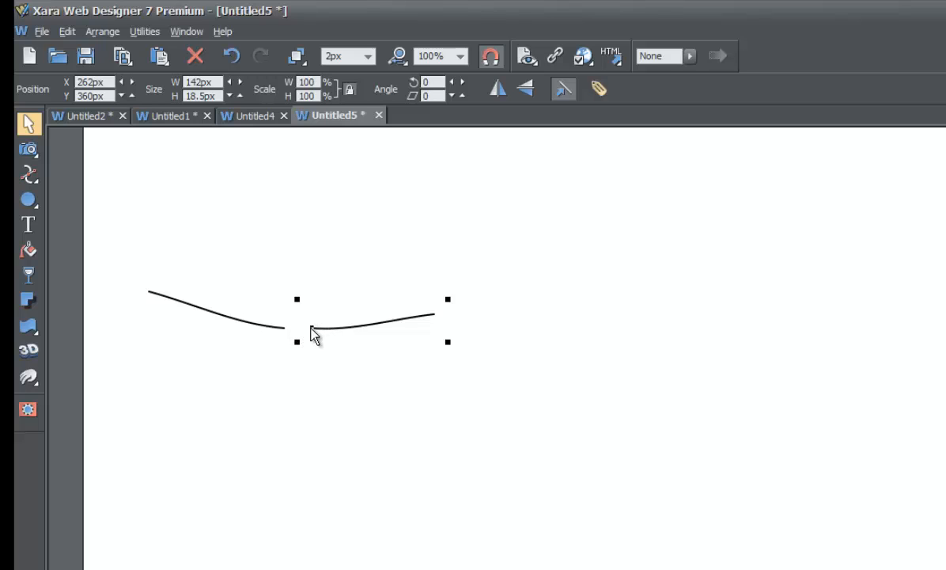
mouse_move(333, 332)
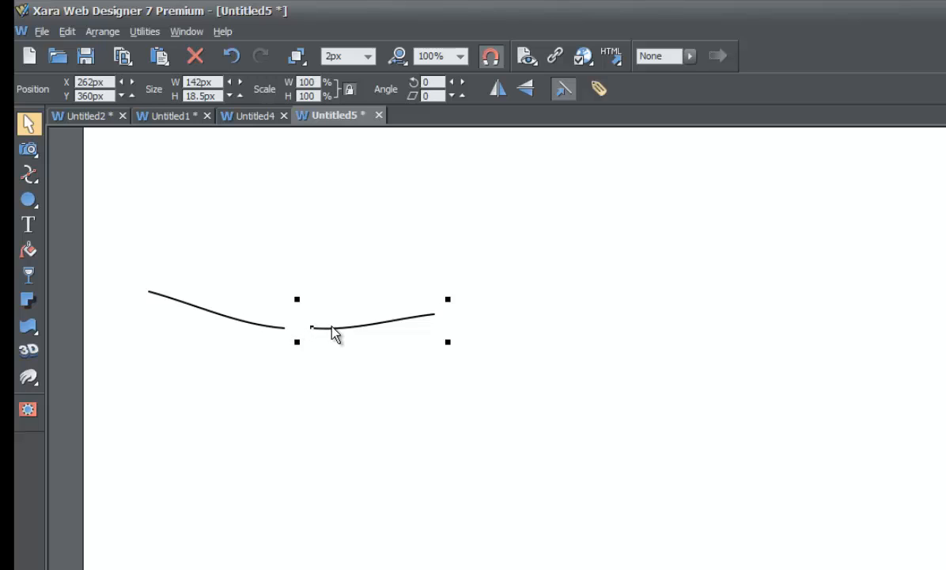
drag(332, 327, 316, 326)
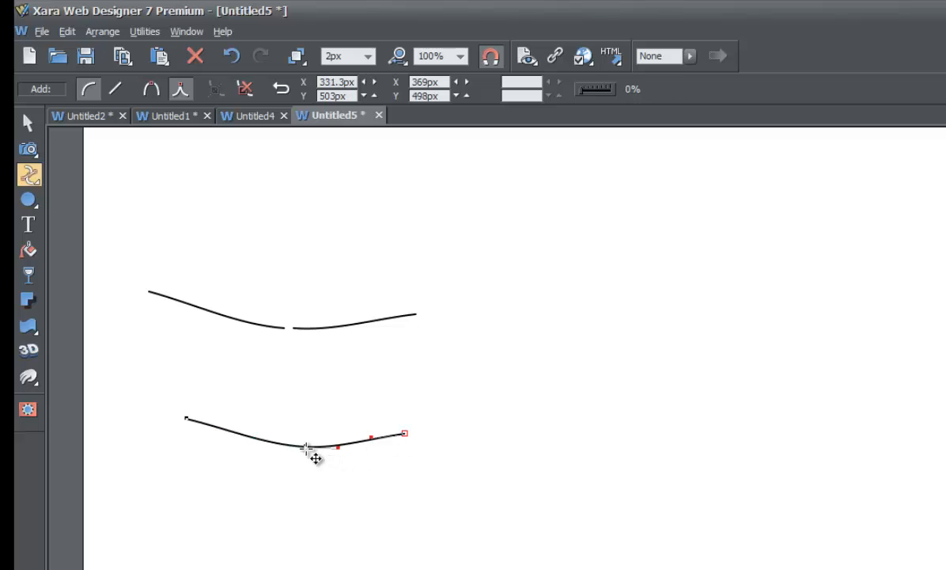
Step: Finish the second line below the first and delete its middle point to flatten it
drag(307, 447, 307, 435)
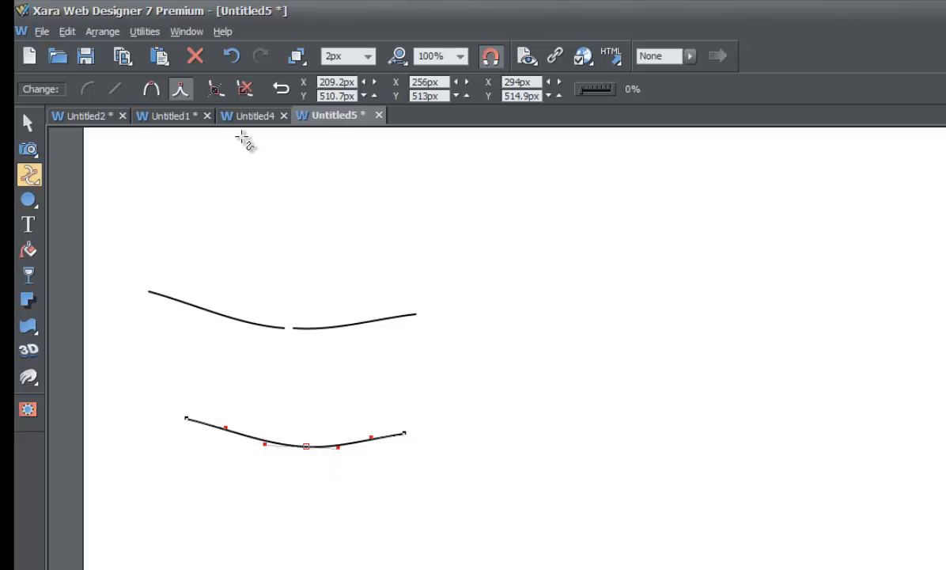
mouse_move(247, 88)
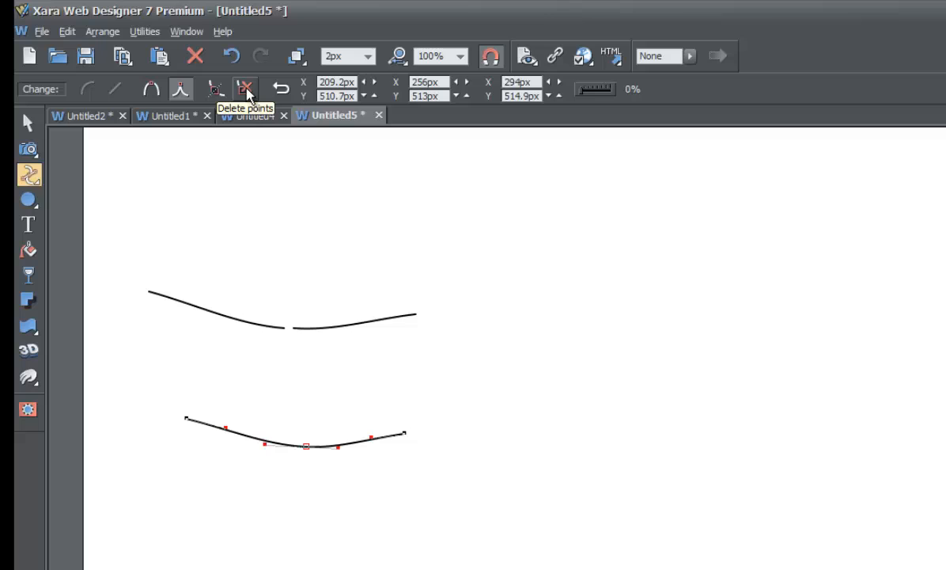
click(245, 88)
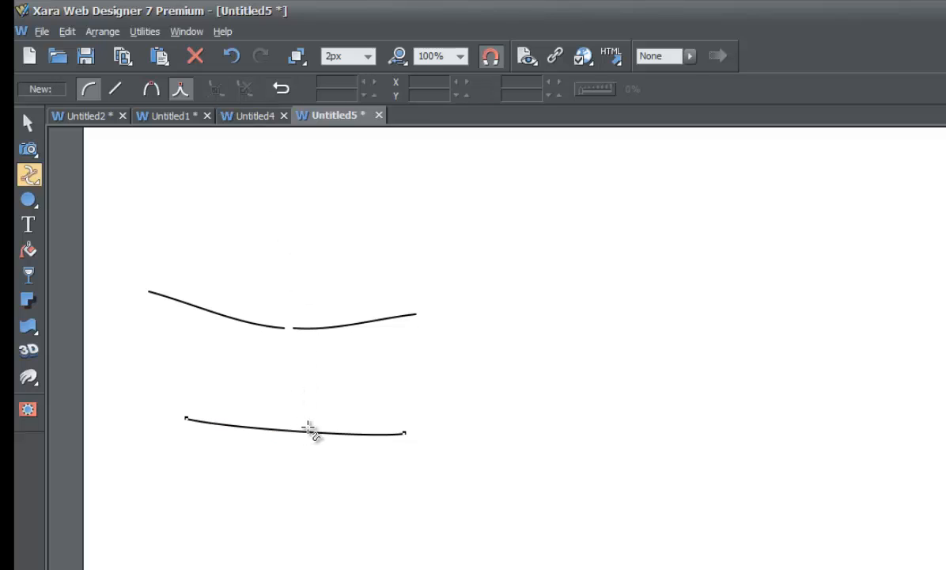
mouse_move(261, 435)
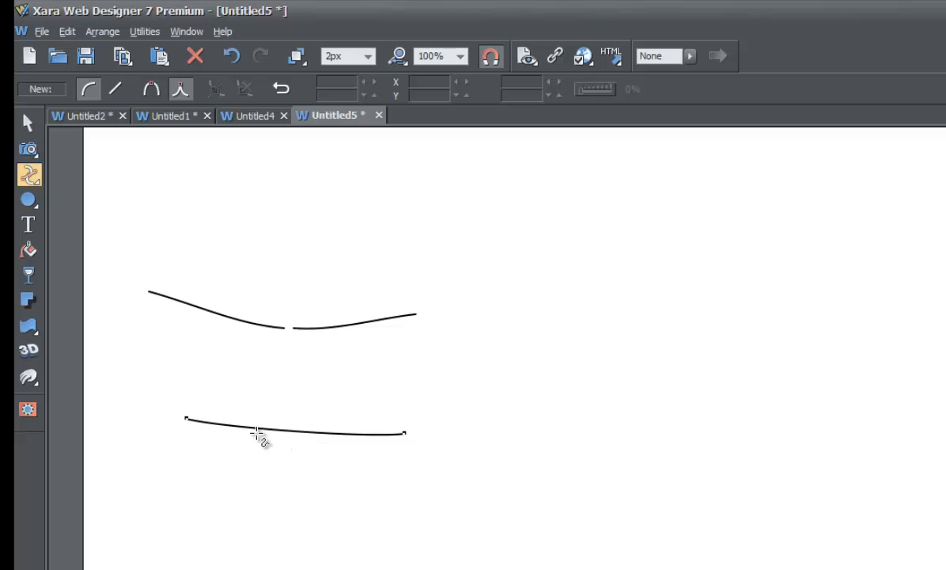
mouse_move(307, 446)
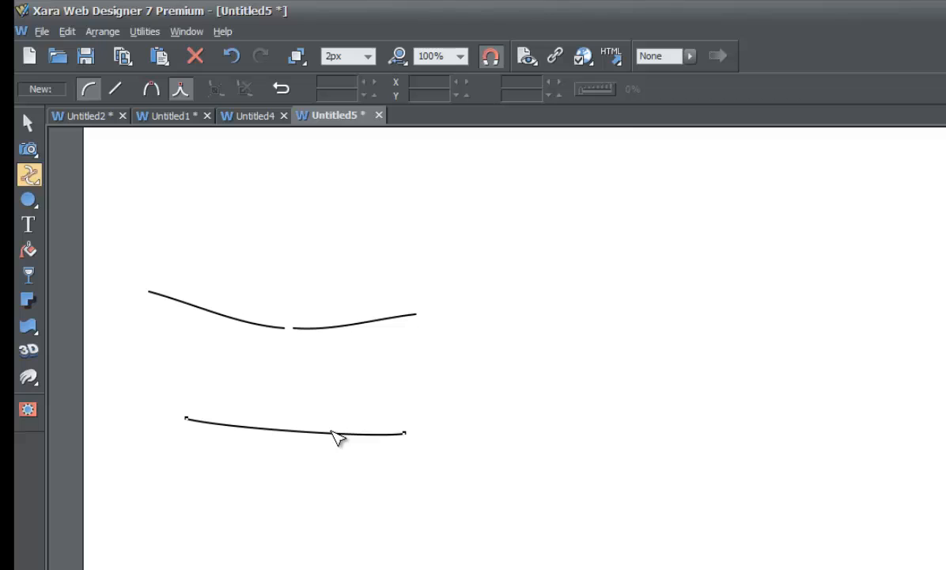
mouse_move(399, 372)
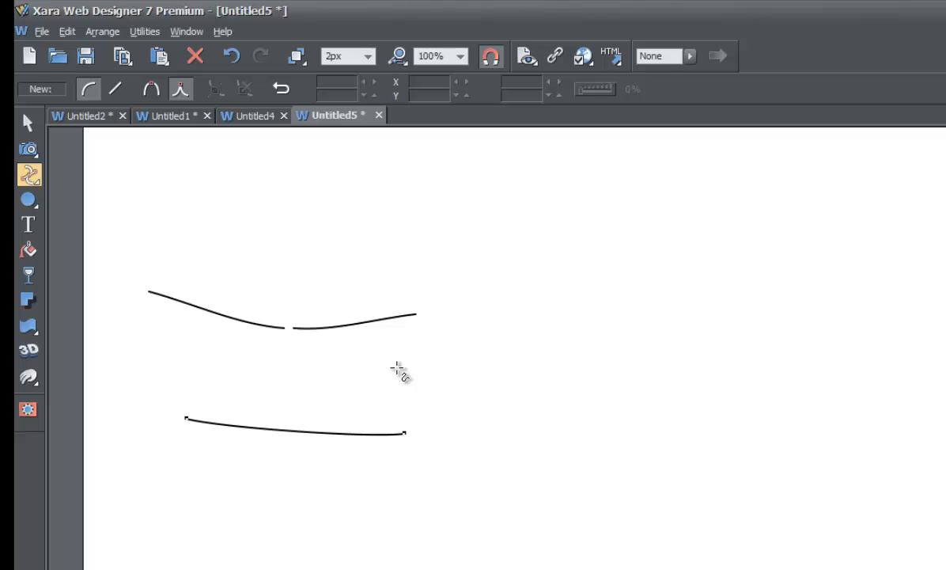
mouse_move(395, 368)
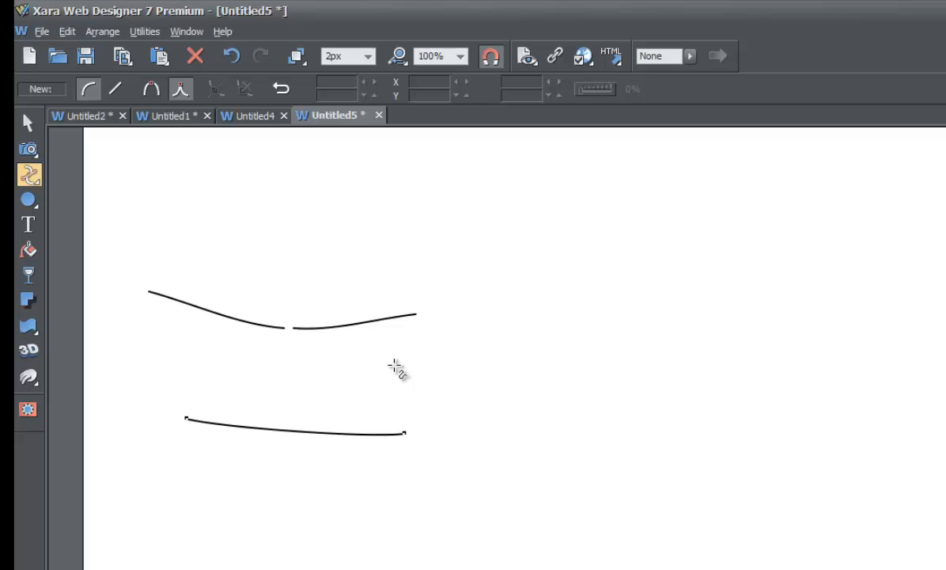
mouse_move(253, 115)
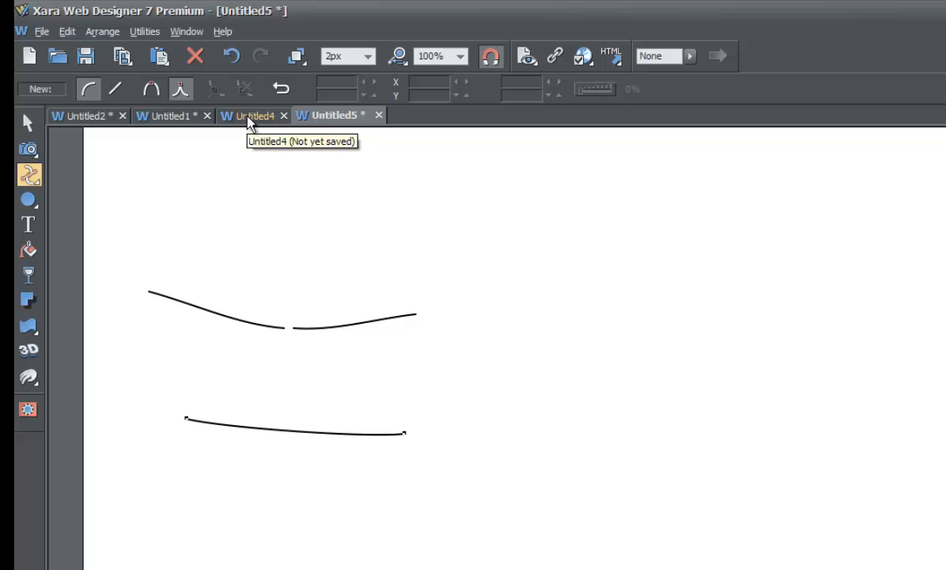
click(252, 114)
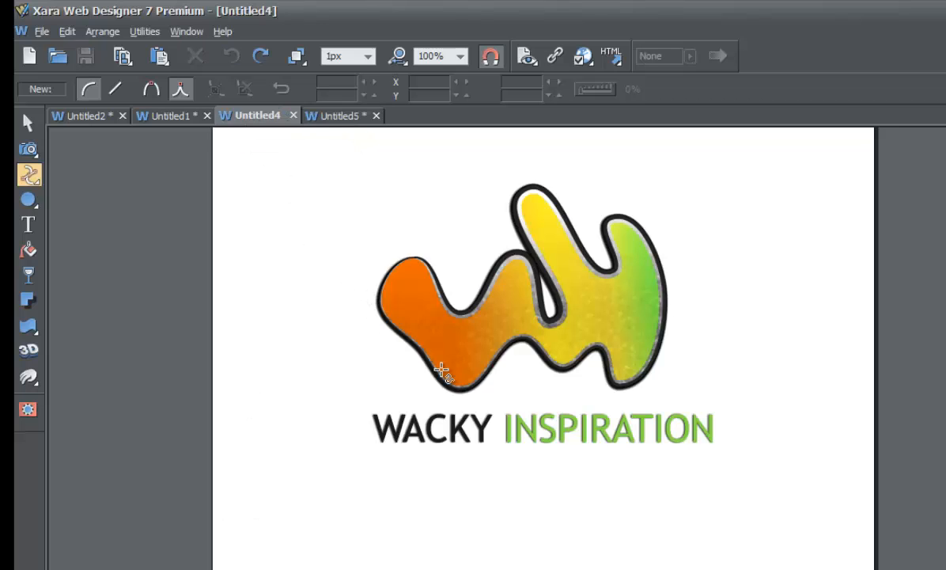
mouse_move(588, 310)
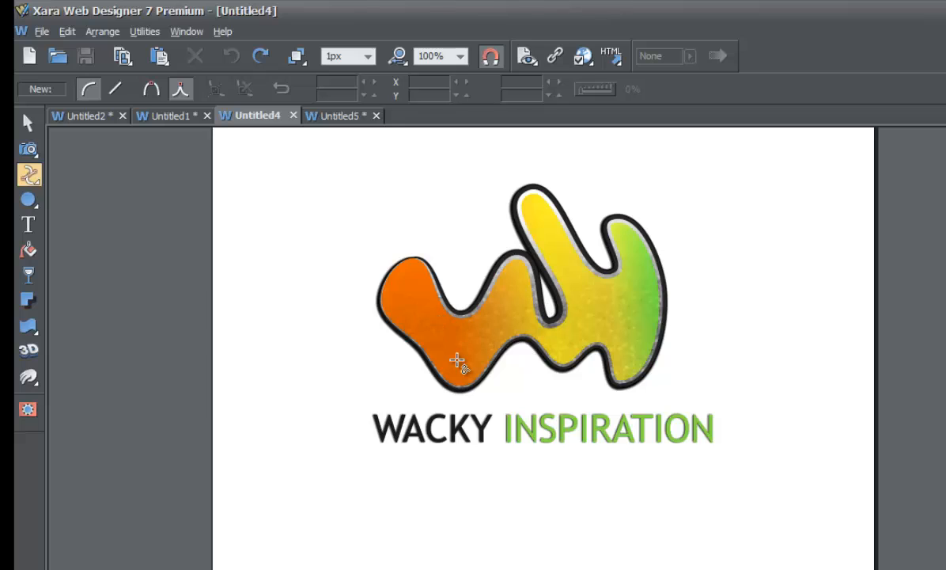
mouse_move(453, 338)
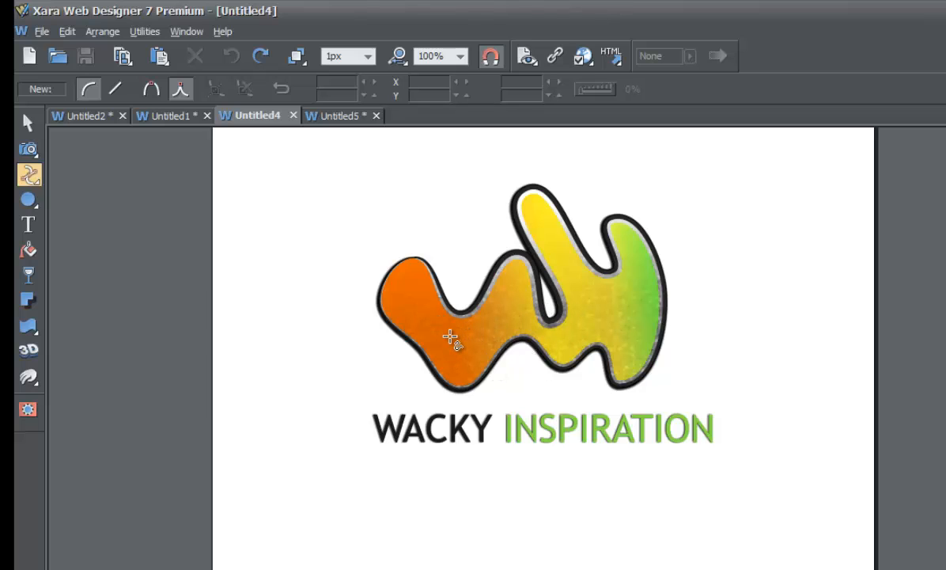
mouse_move(557, 326)
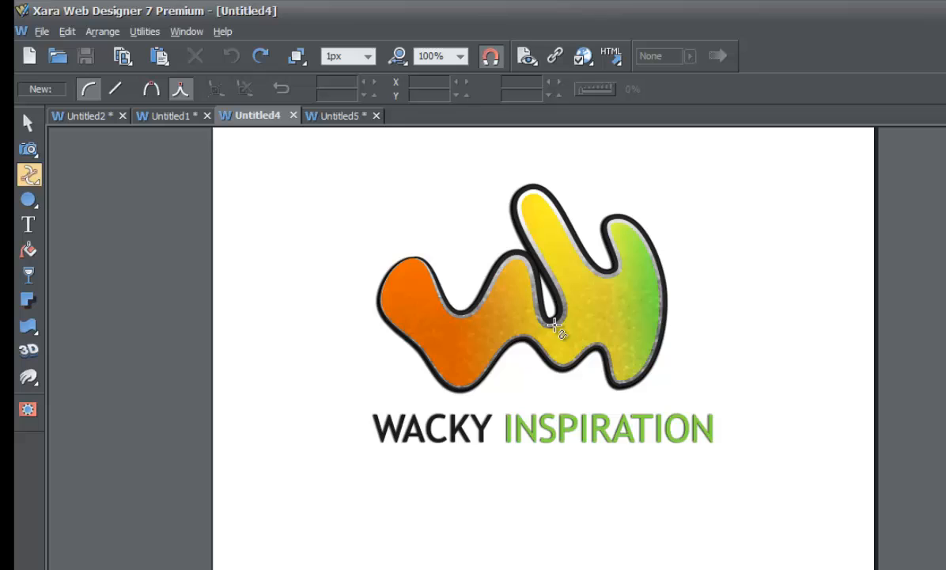
mouse_move(413, 304)
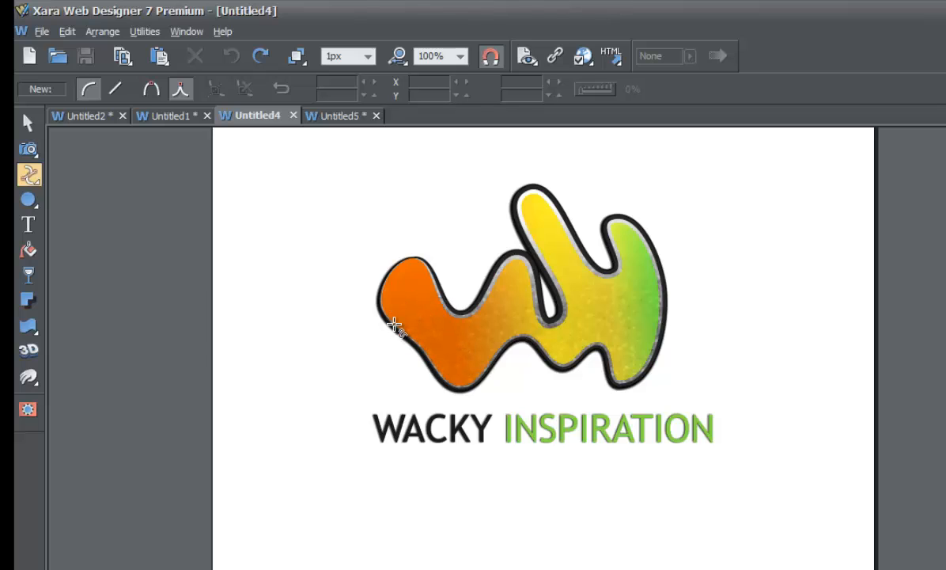
mouse_move(404, 313)
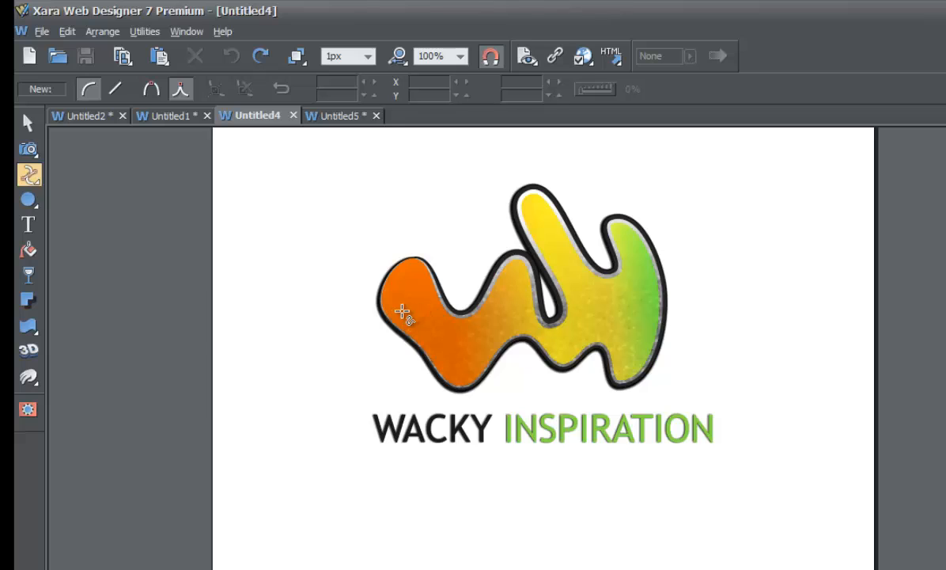
mouse_move(578, 311)
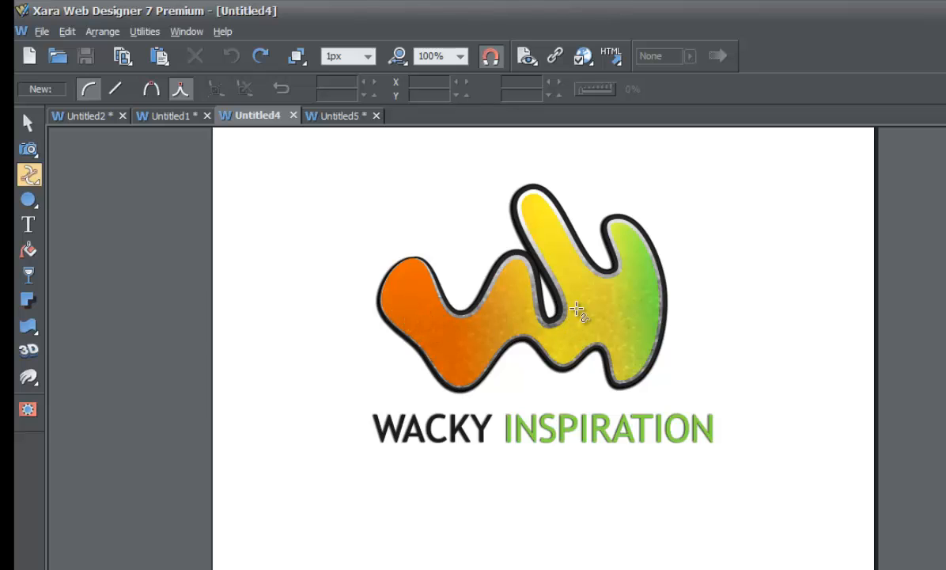
mouse_move(617, 317)
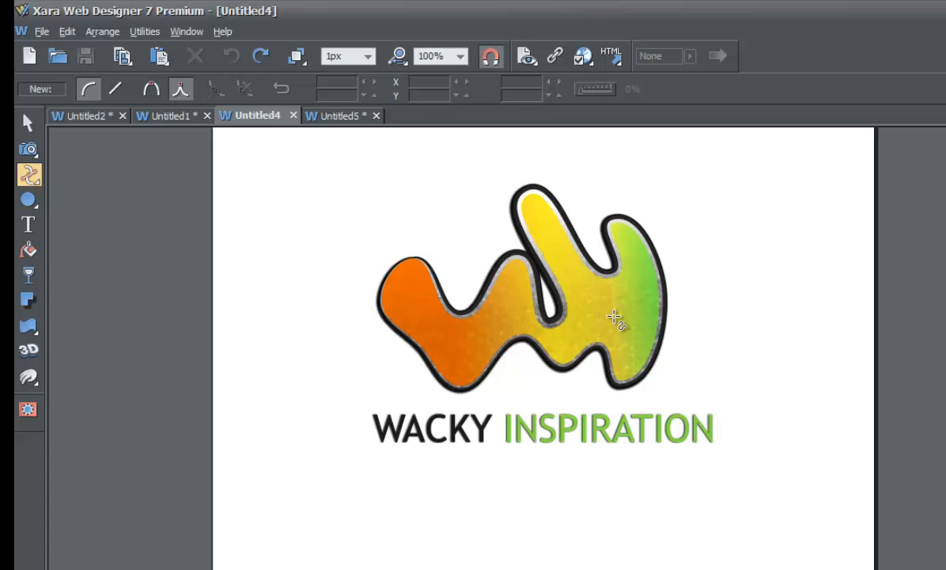
mouse_move(487, 307)
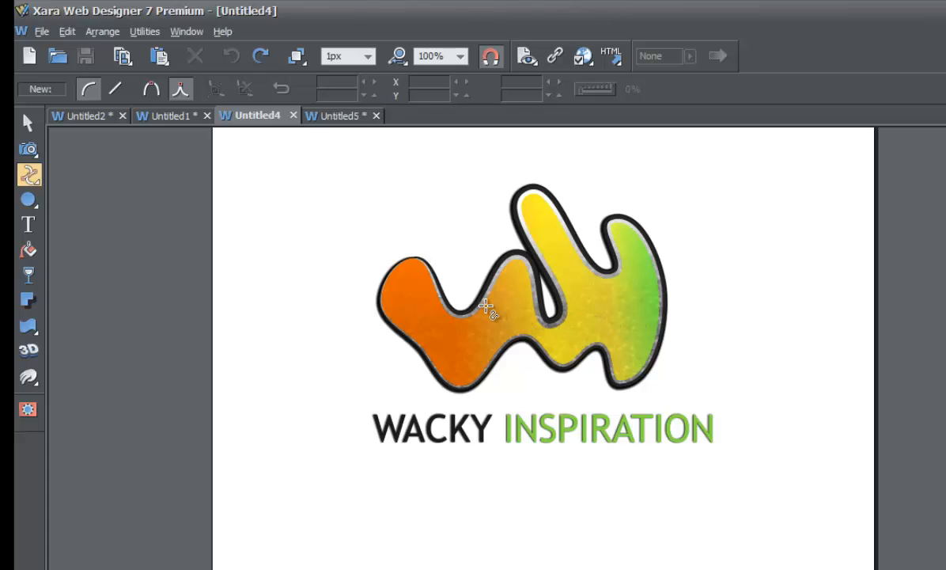
mouse_move(521, 277)
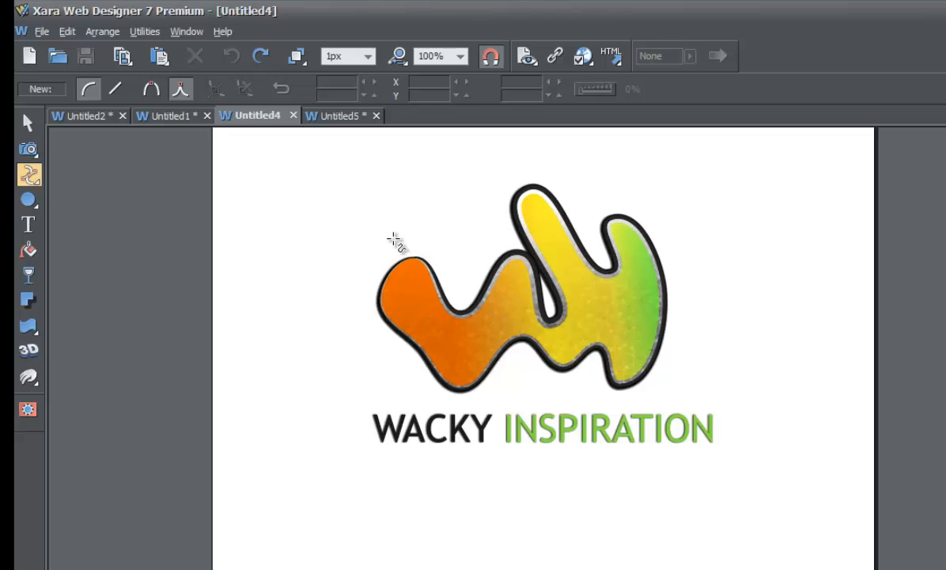
click(29, 124)
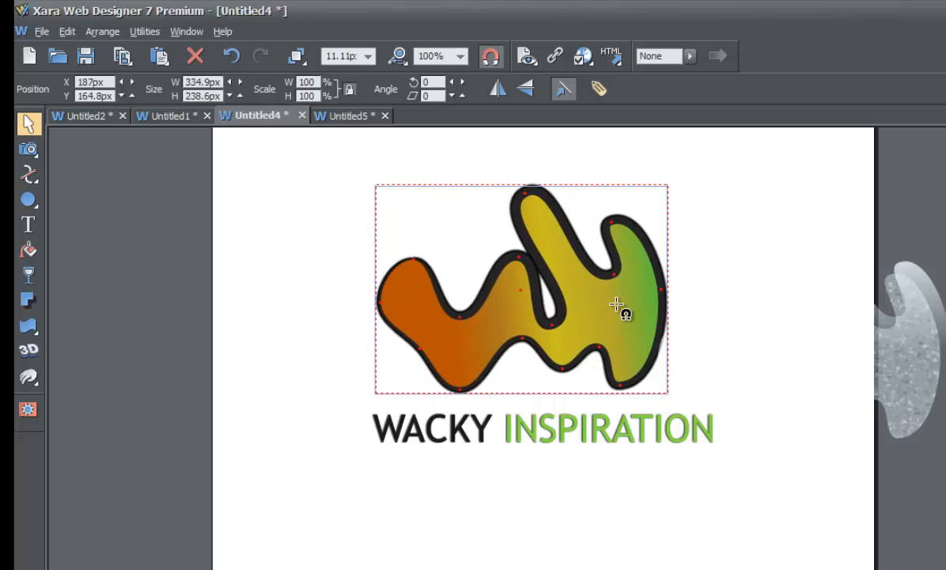
click(617, 304)
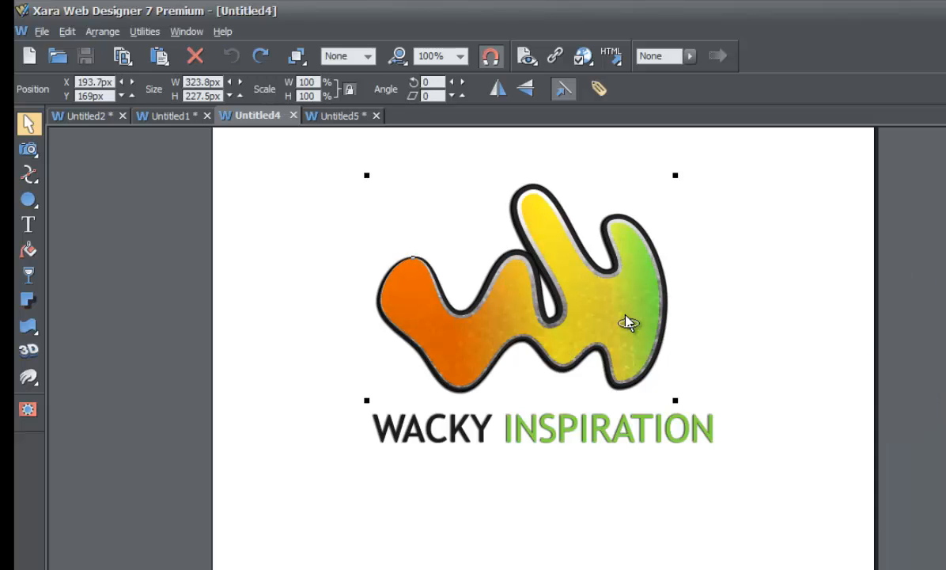
click(720, 326)
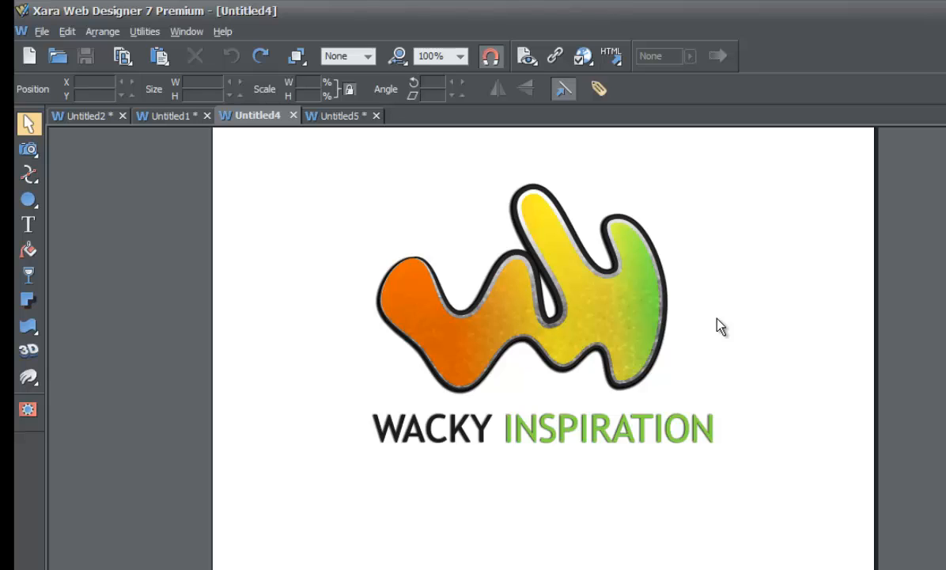
mouse_move(389, 188)
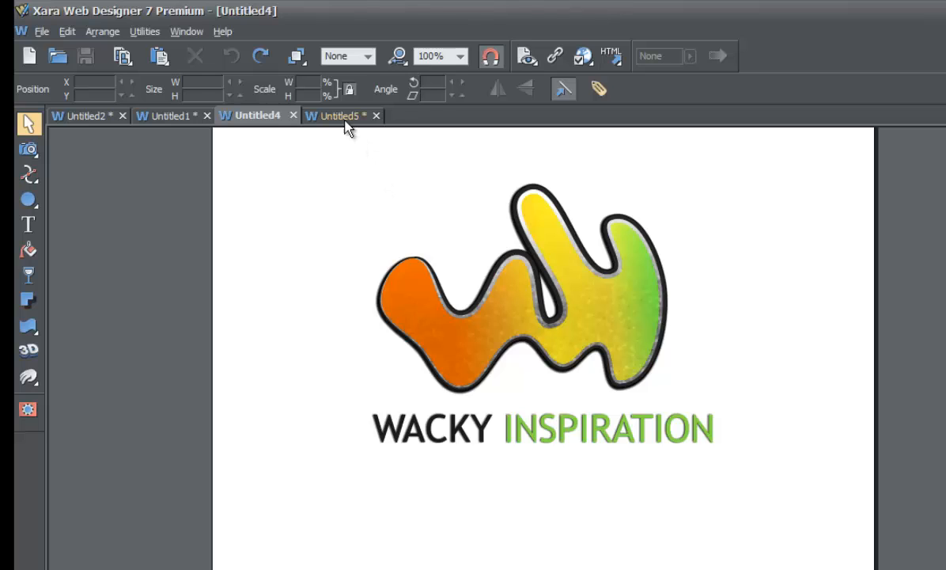
click(332, 113)
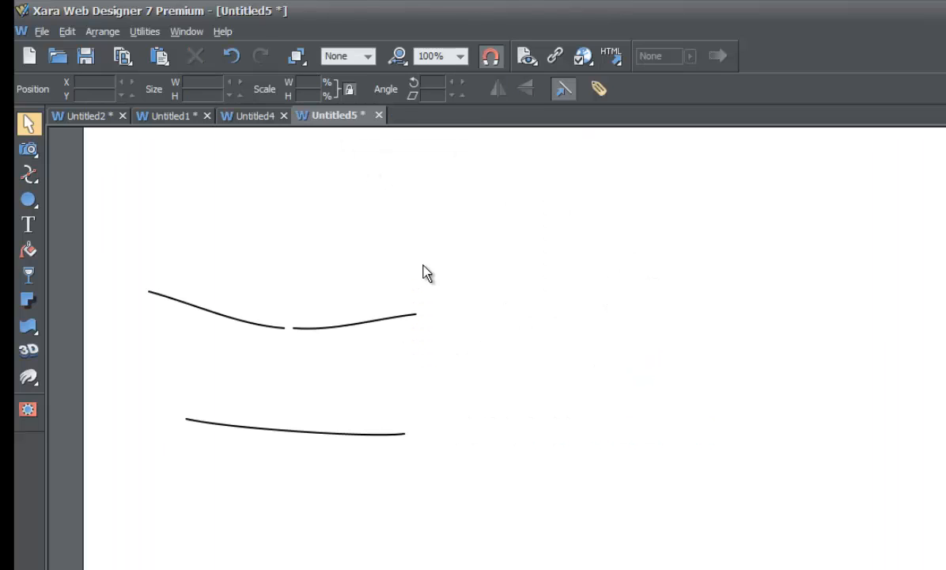